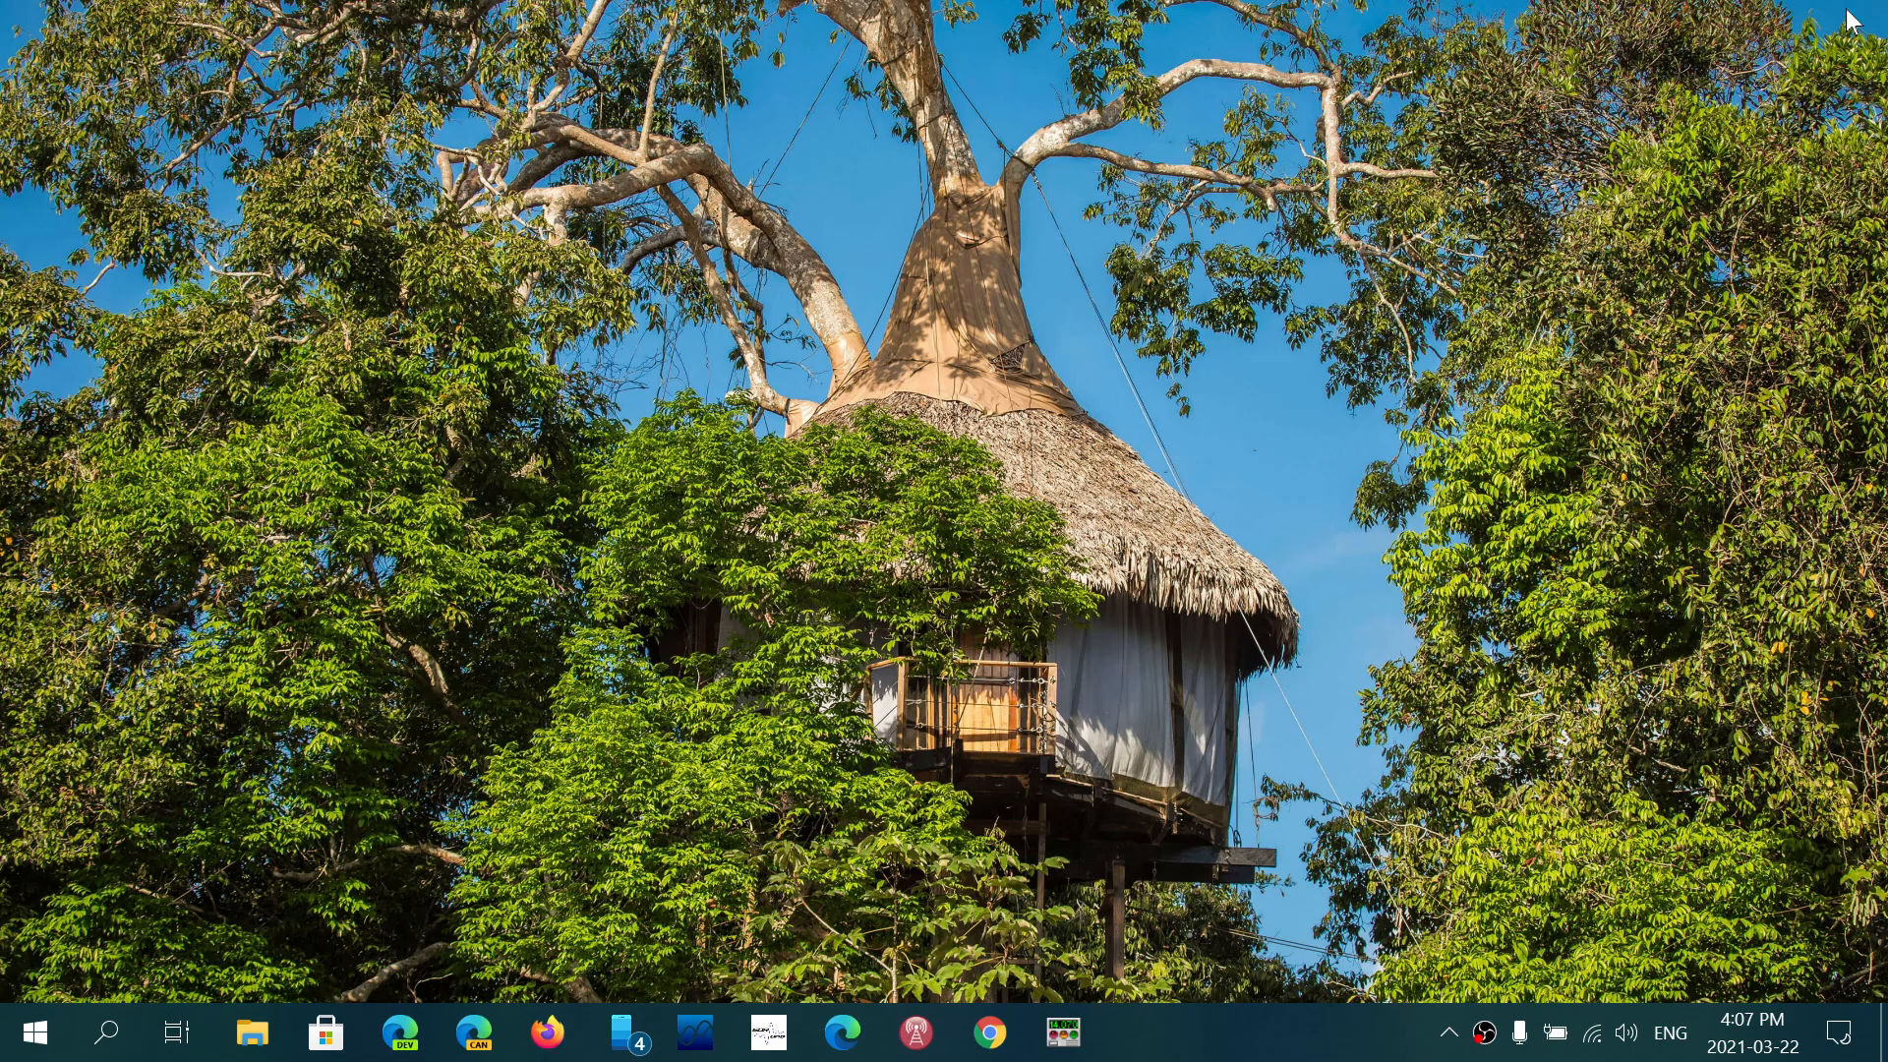
{"action": "mouse_move", "coordinate": [1827, 883]}
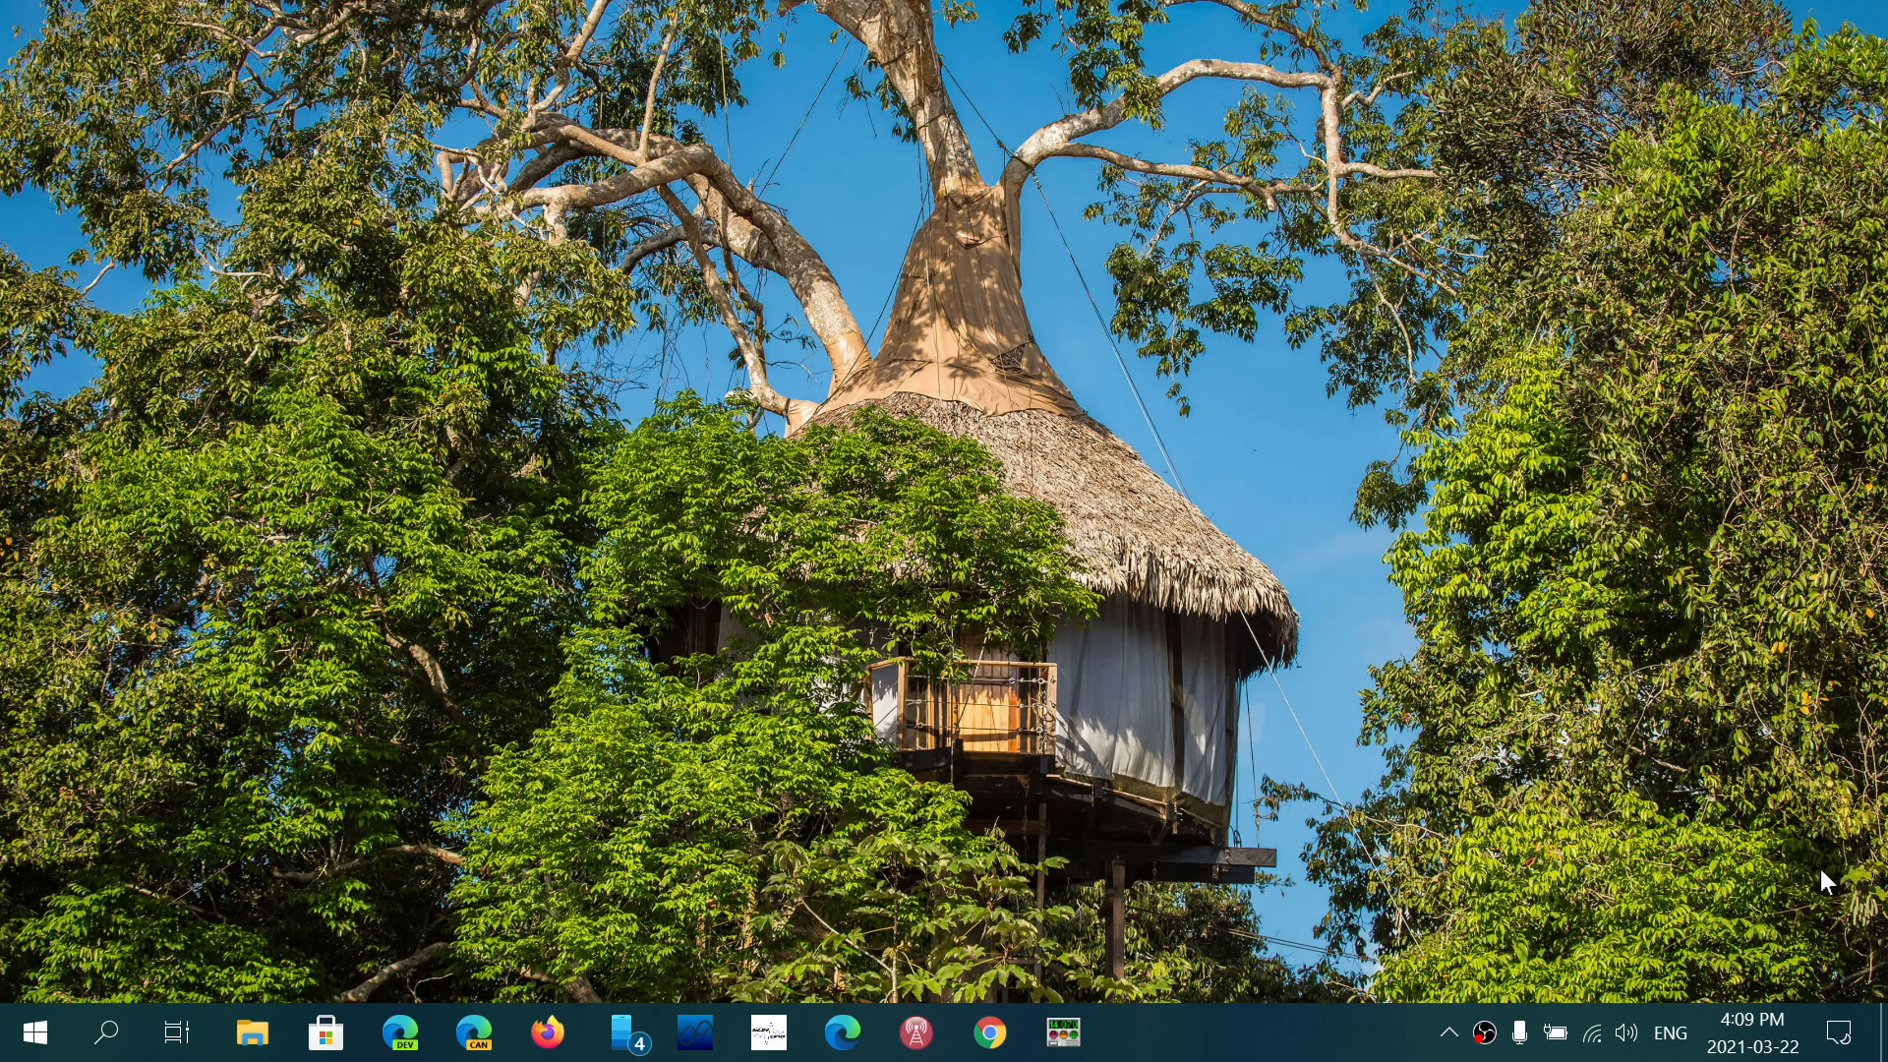
- Reach the Windows Update page of Update & Security via the Action Center's All settings
{"action": "left_click", "coordinate": [1841, 1032]}
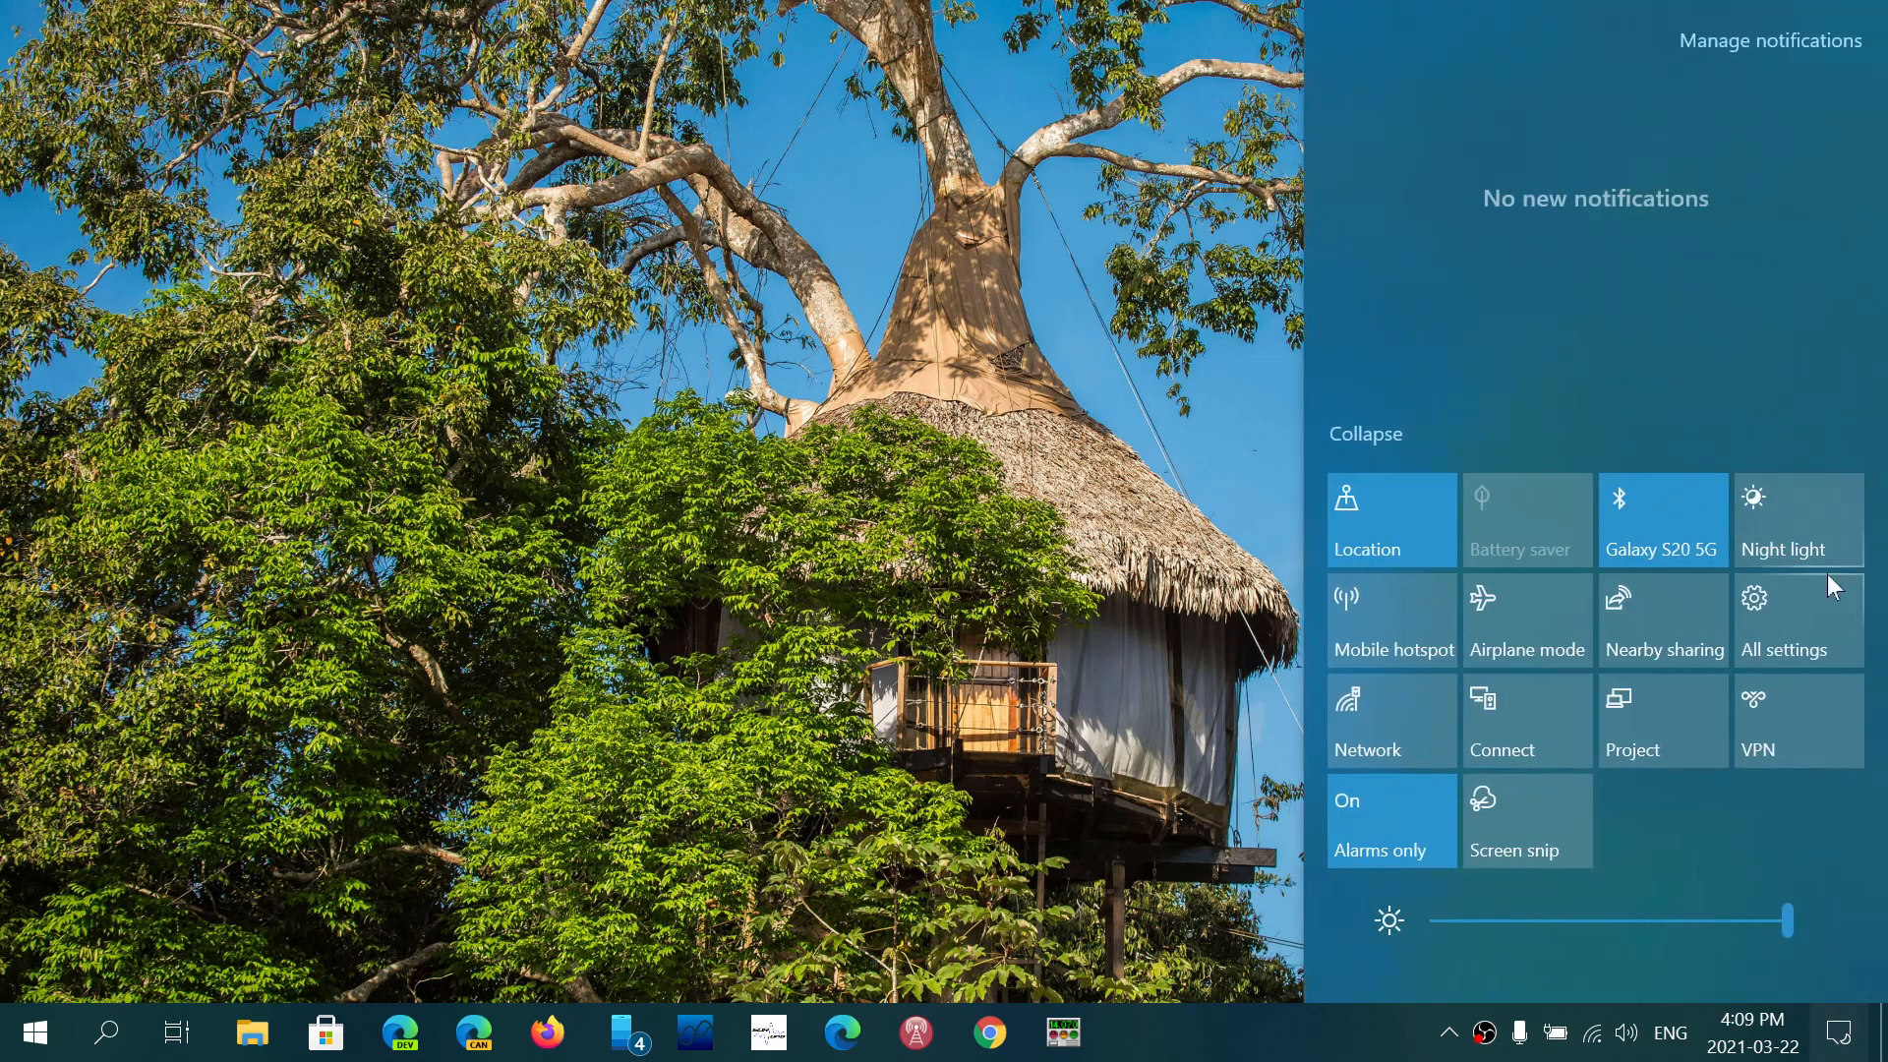
{"action": "left_click", "coordinate": [1784, 618]}
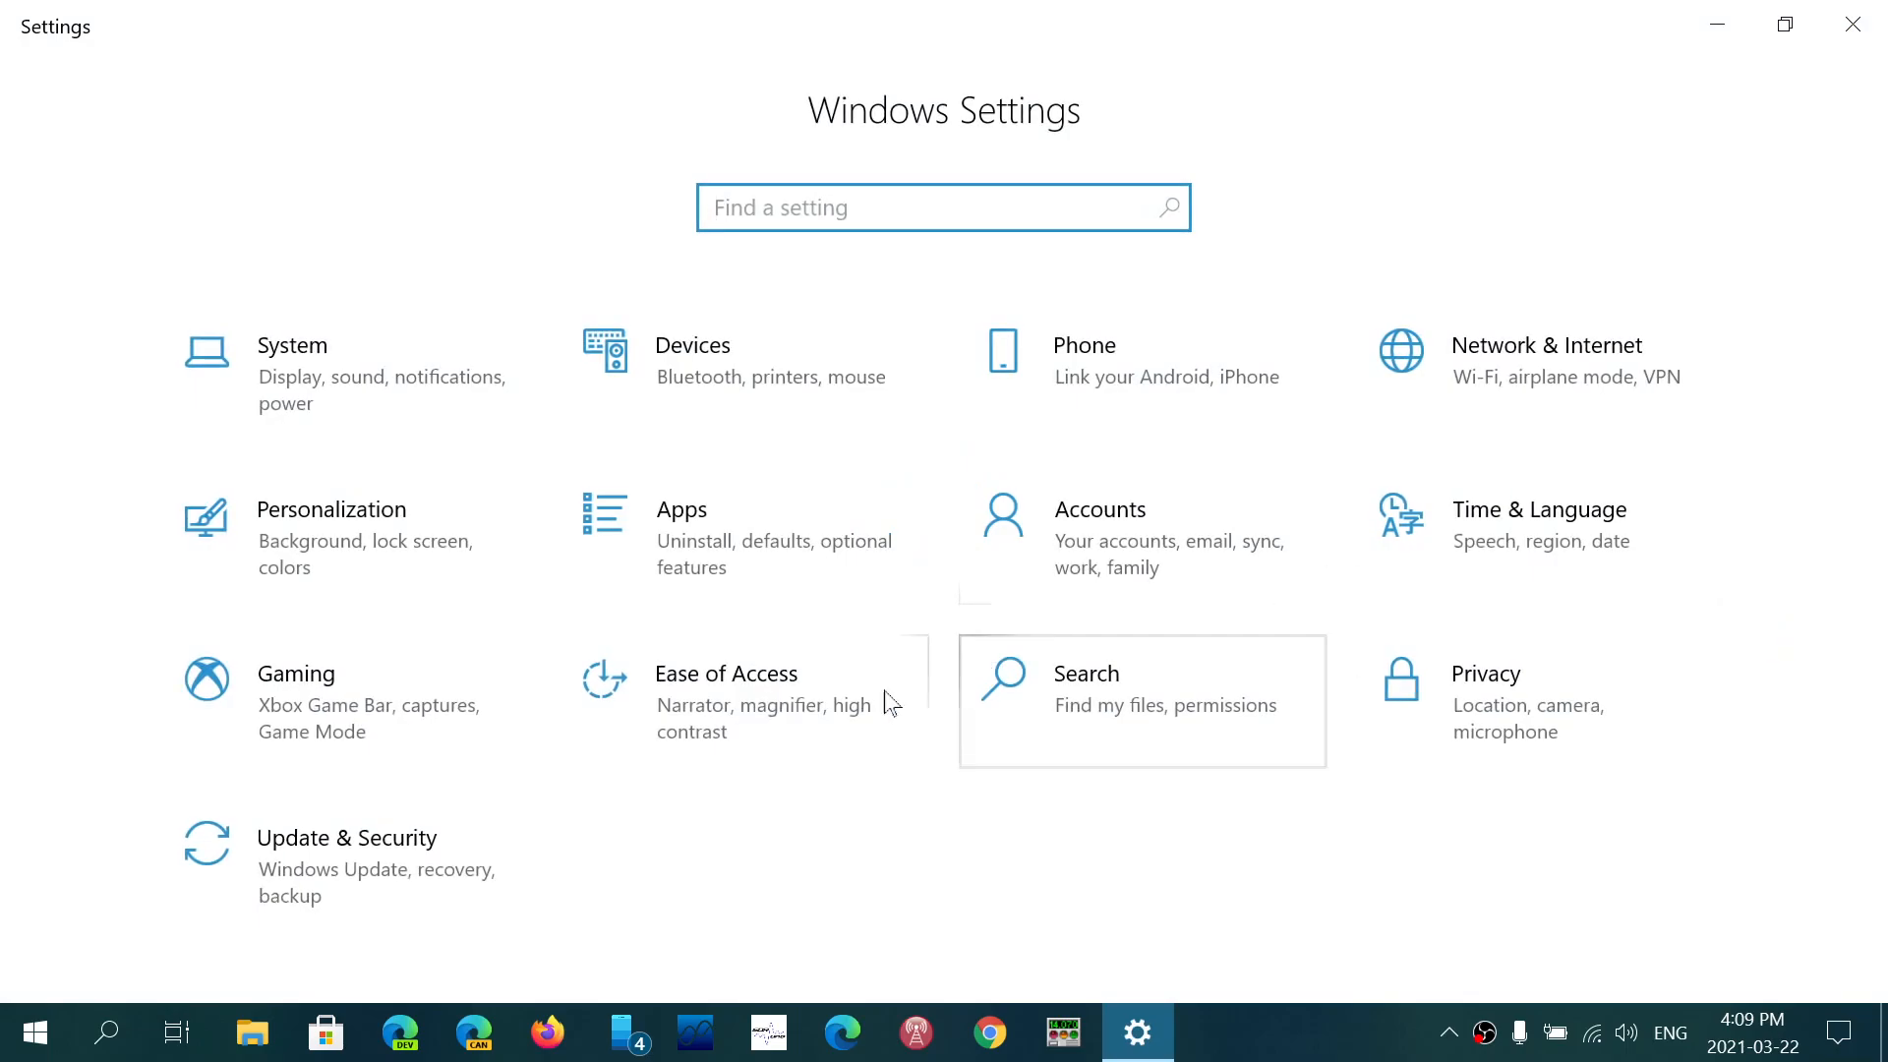
{"action": "left_click", "coordinate": [346, 838]}
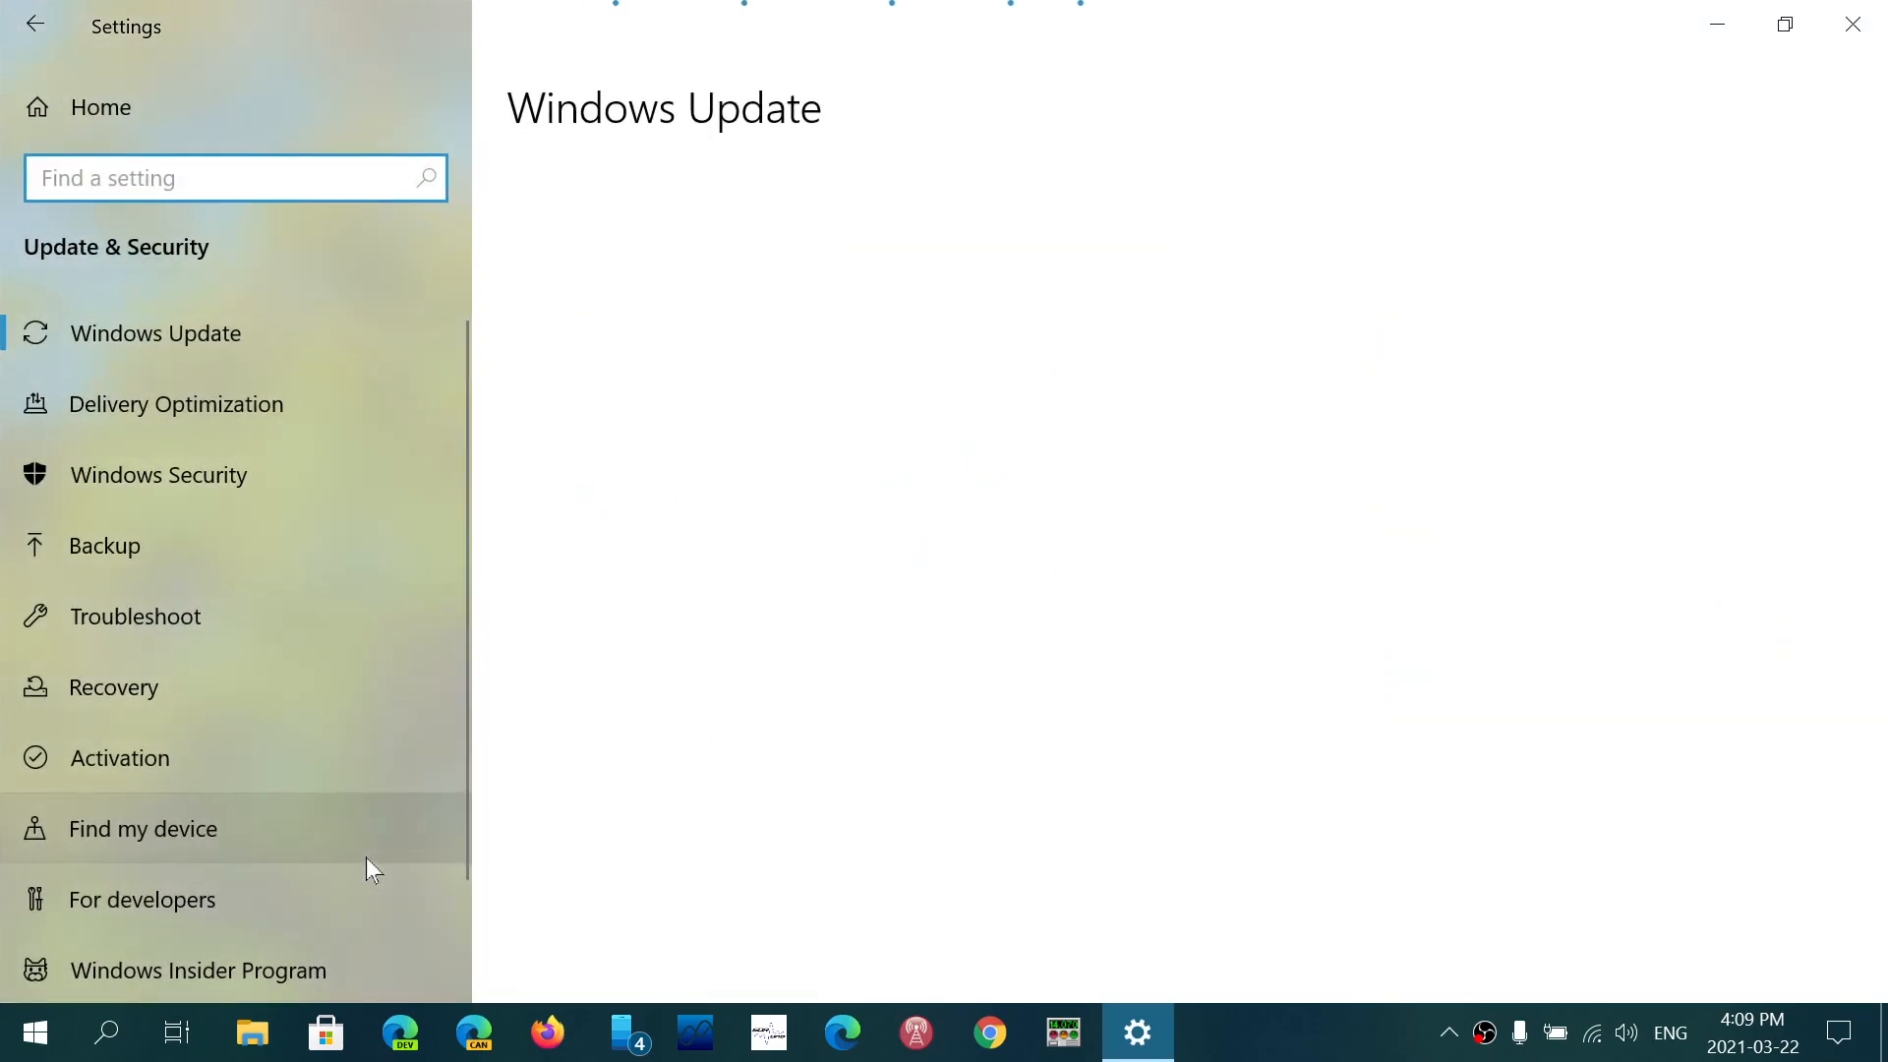
{"action": "left_click", "coordinate": [154, 332]}
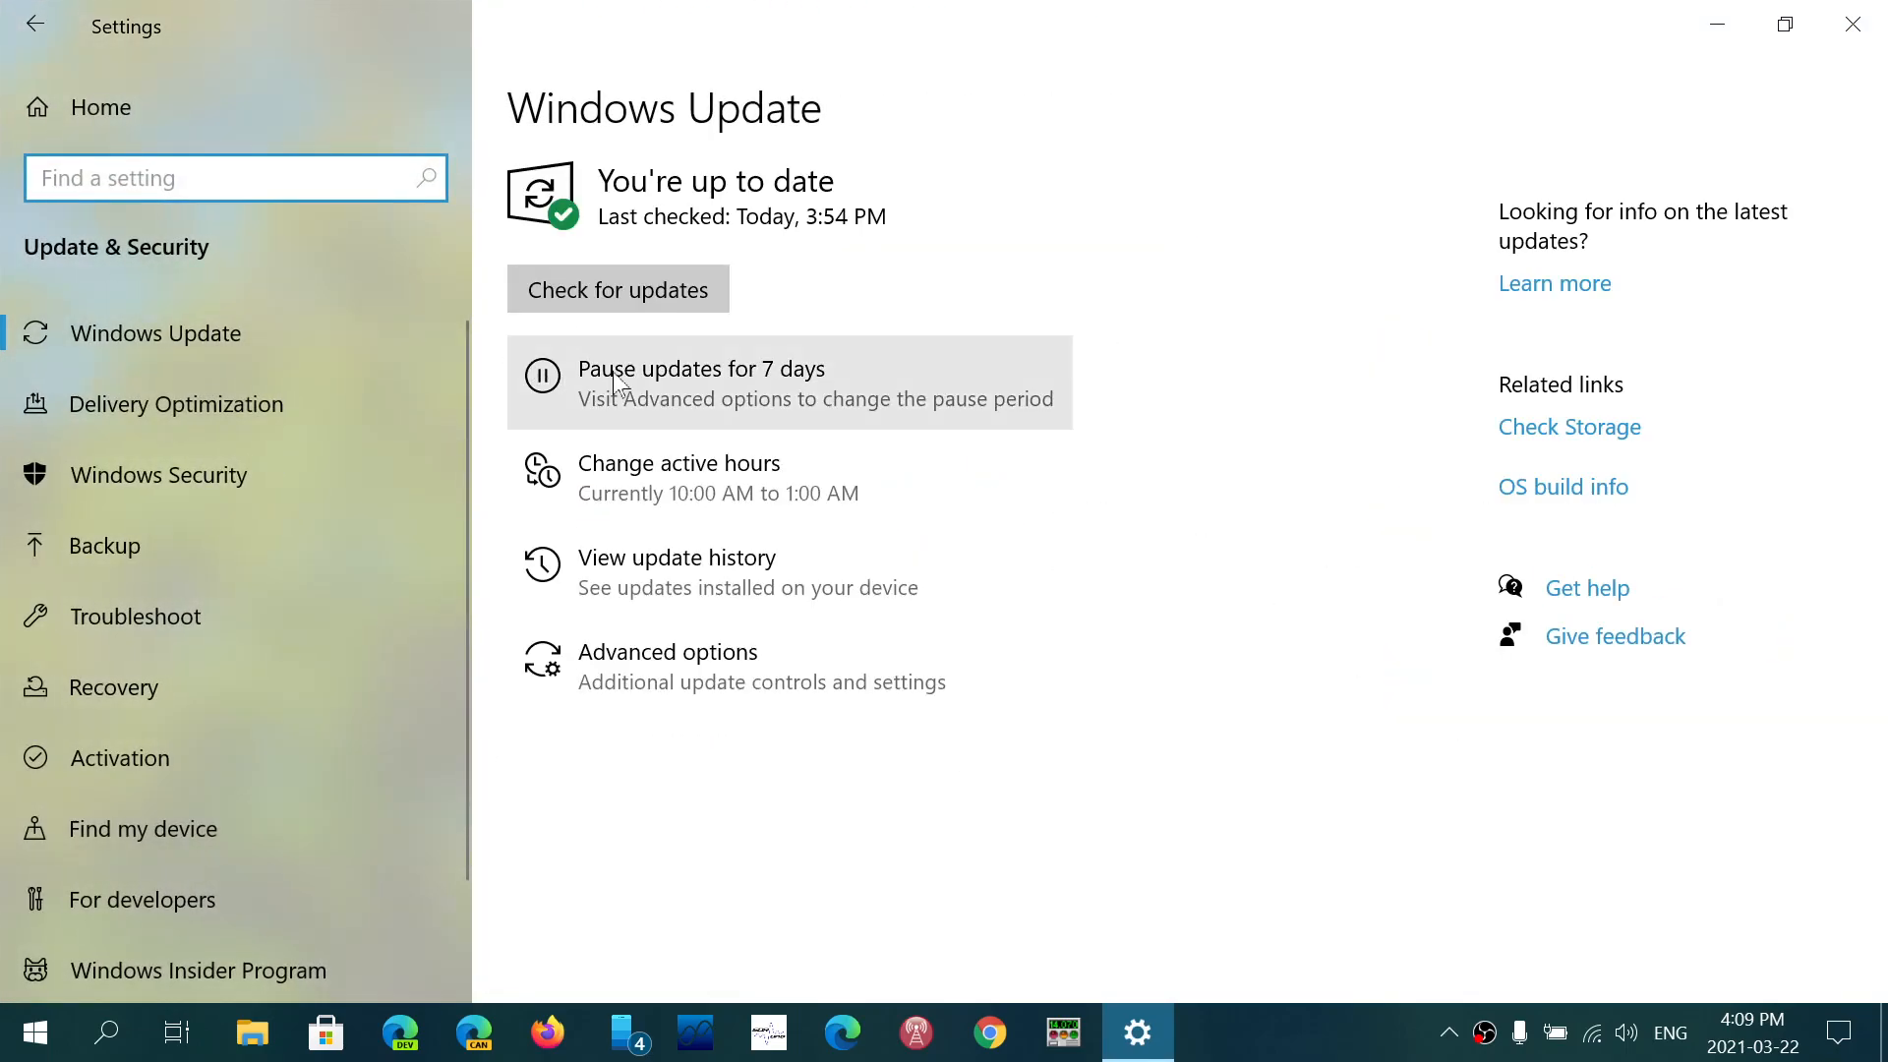
{"action": "mouse_move", "coordinate": [664, 572]}
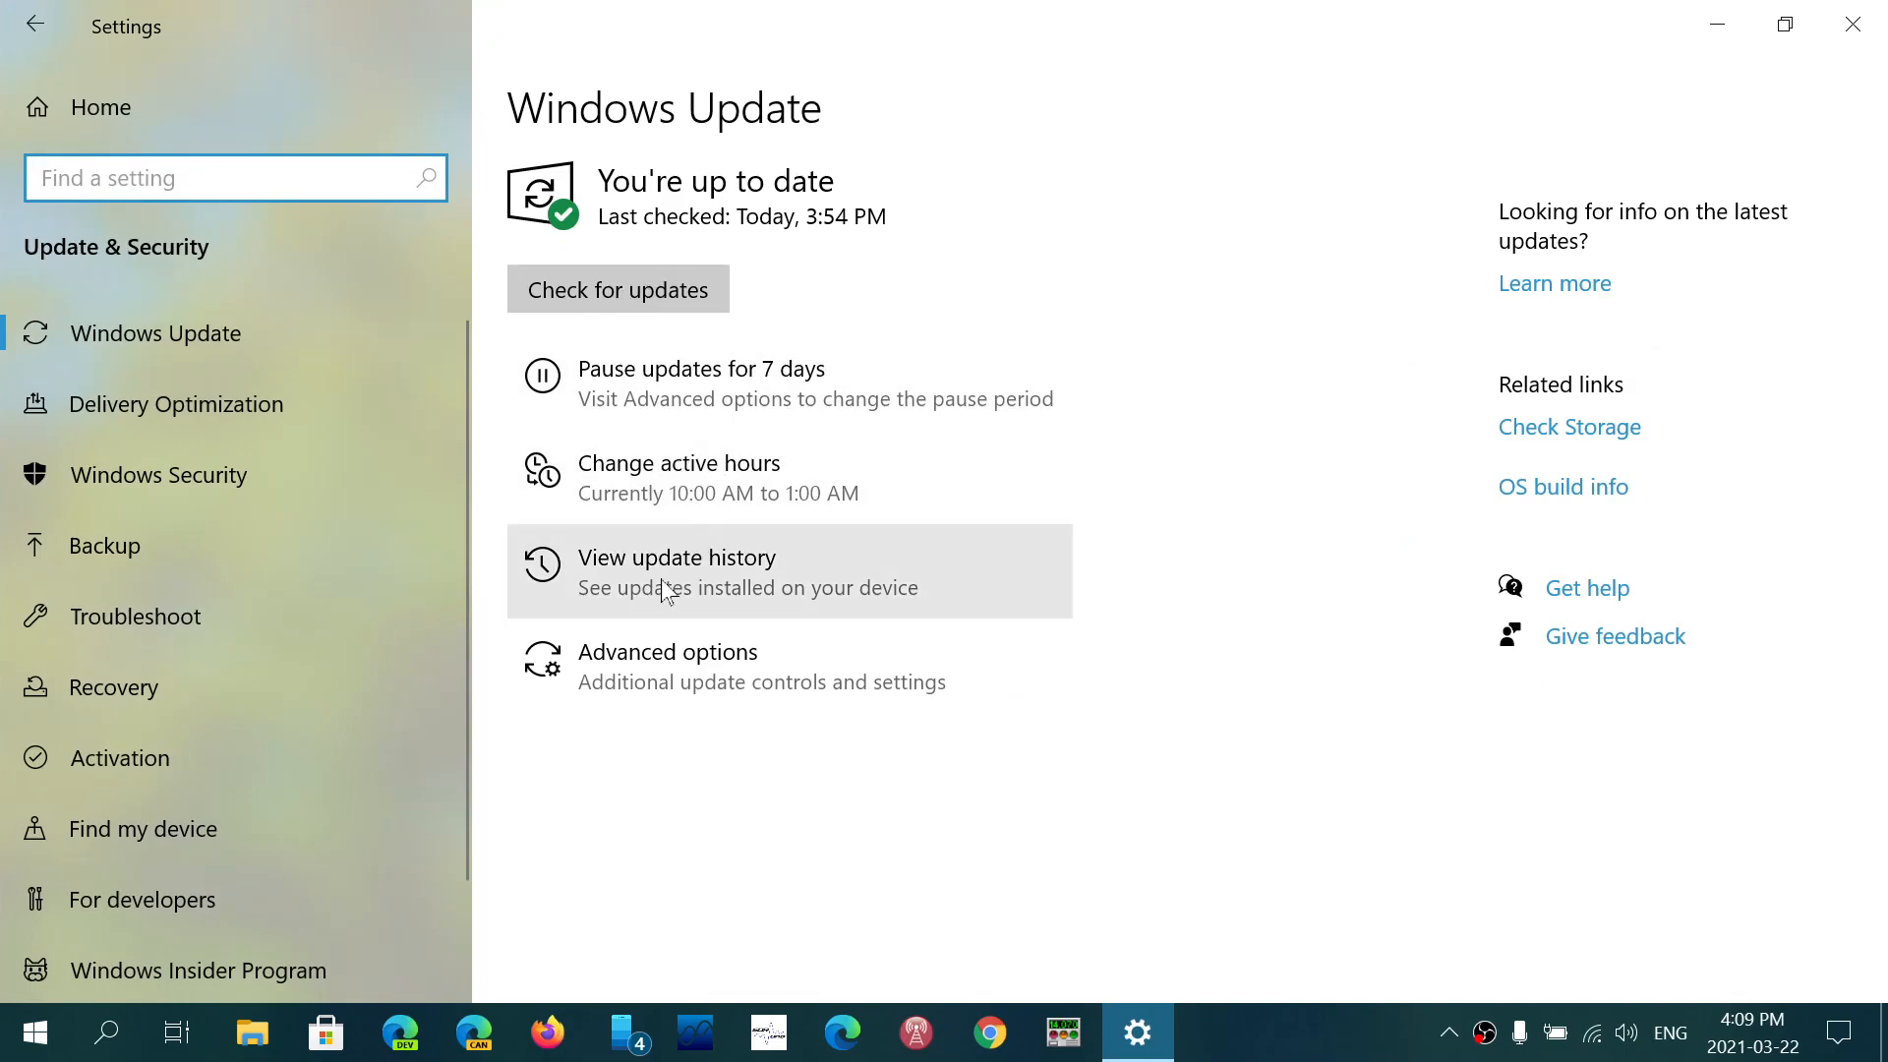
- Show the update history and review the feature, quality and other updates by KB number
{"action": "left_click", "coordinate": [675, 556]}
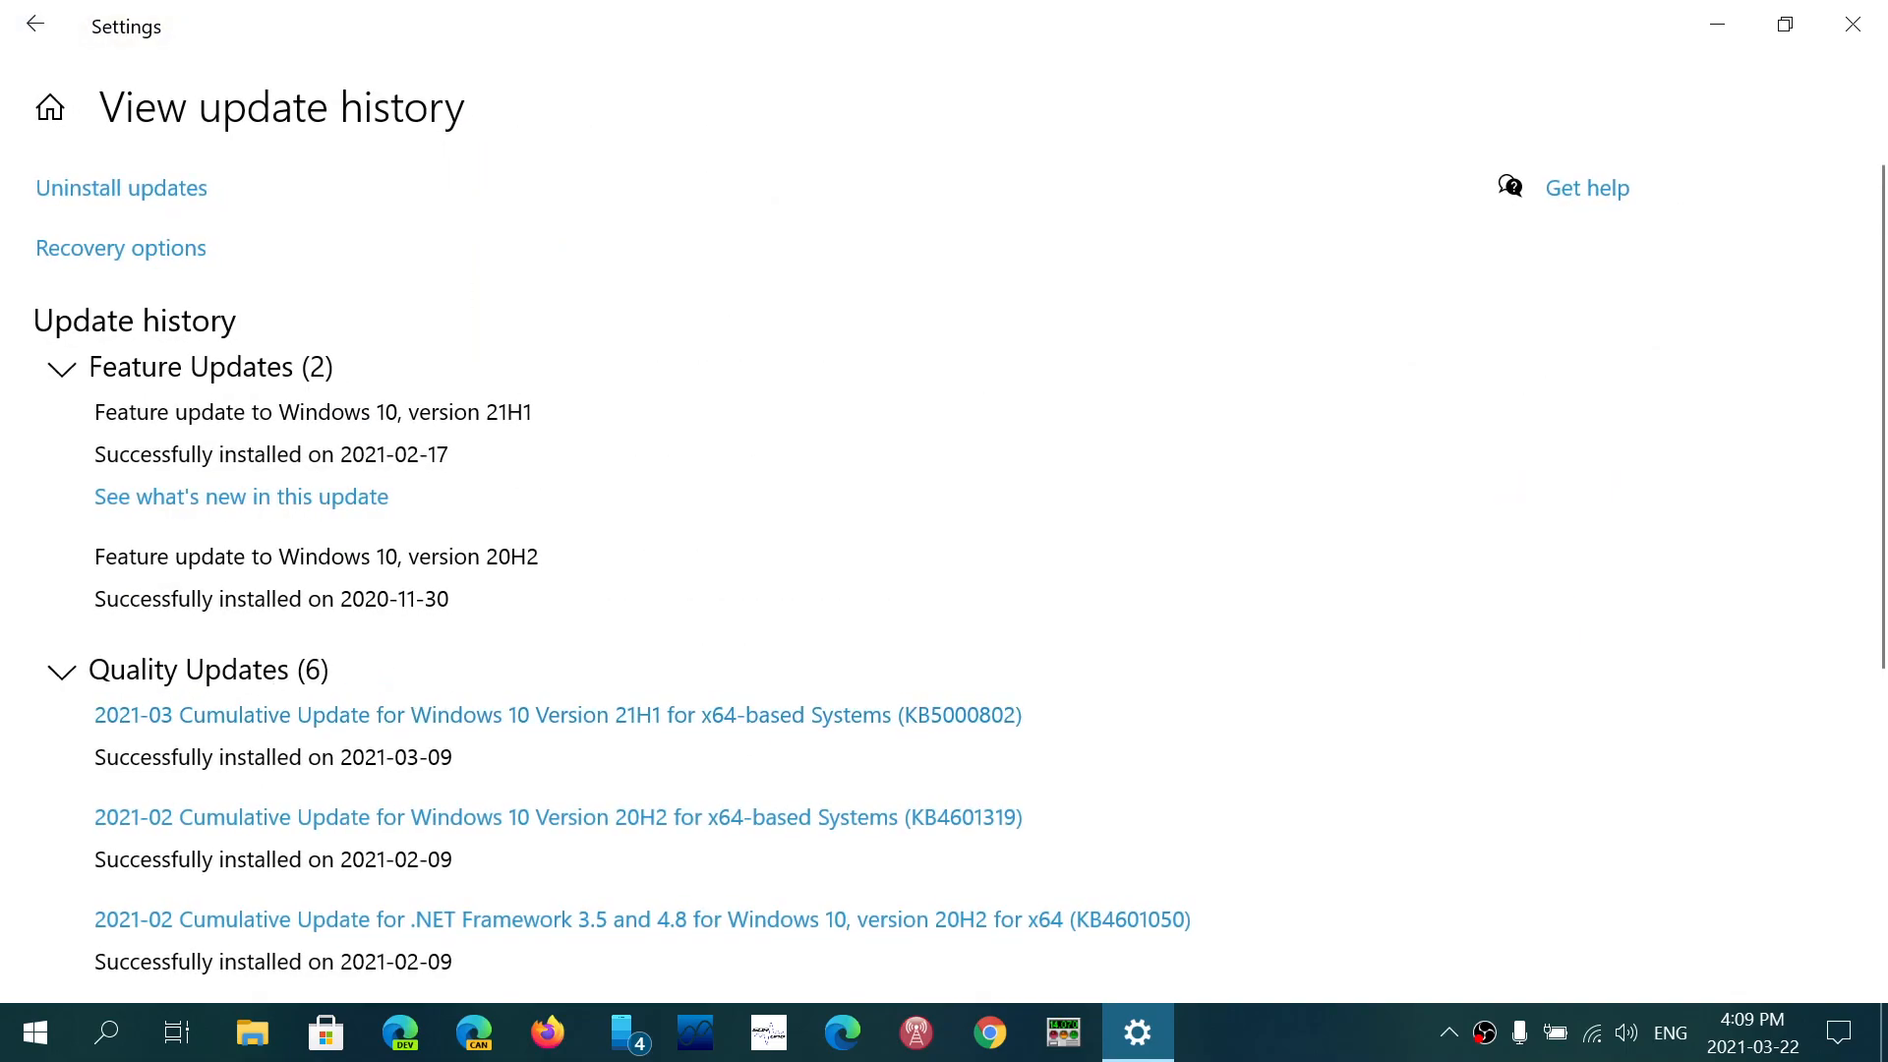
{"action": "scroll", "scroll_direction": "down", "scroll_amount": 3}
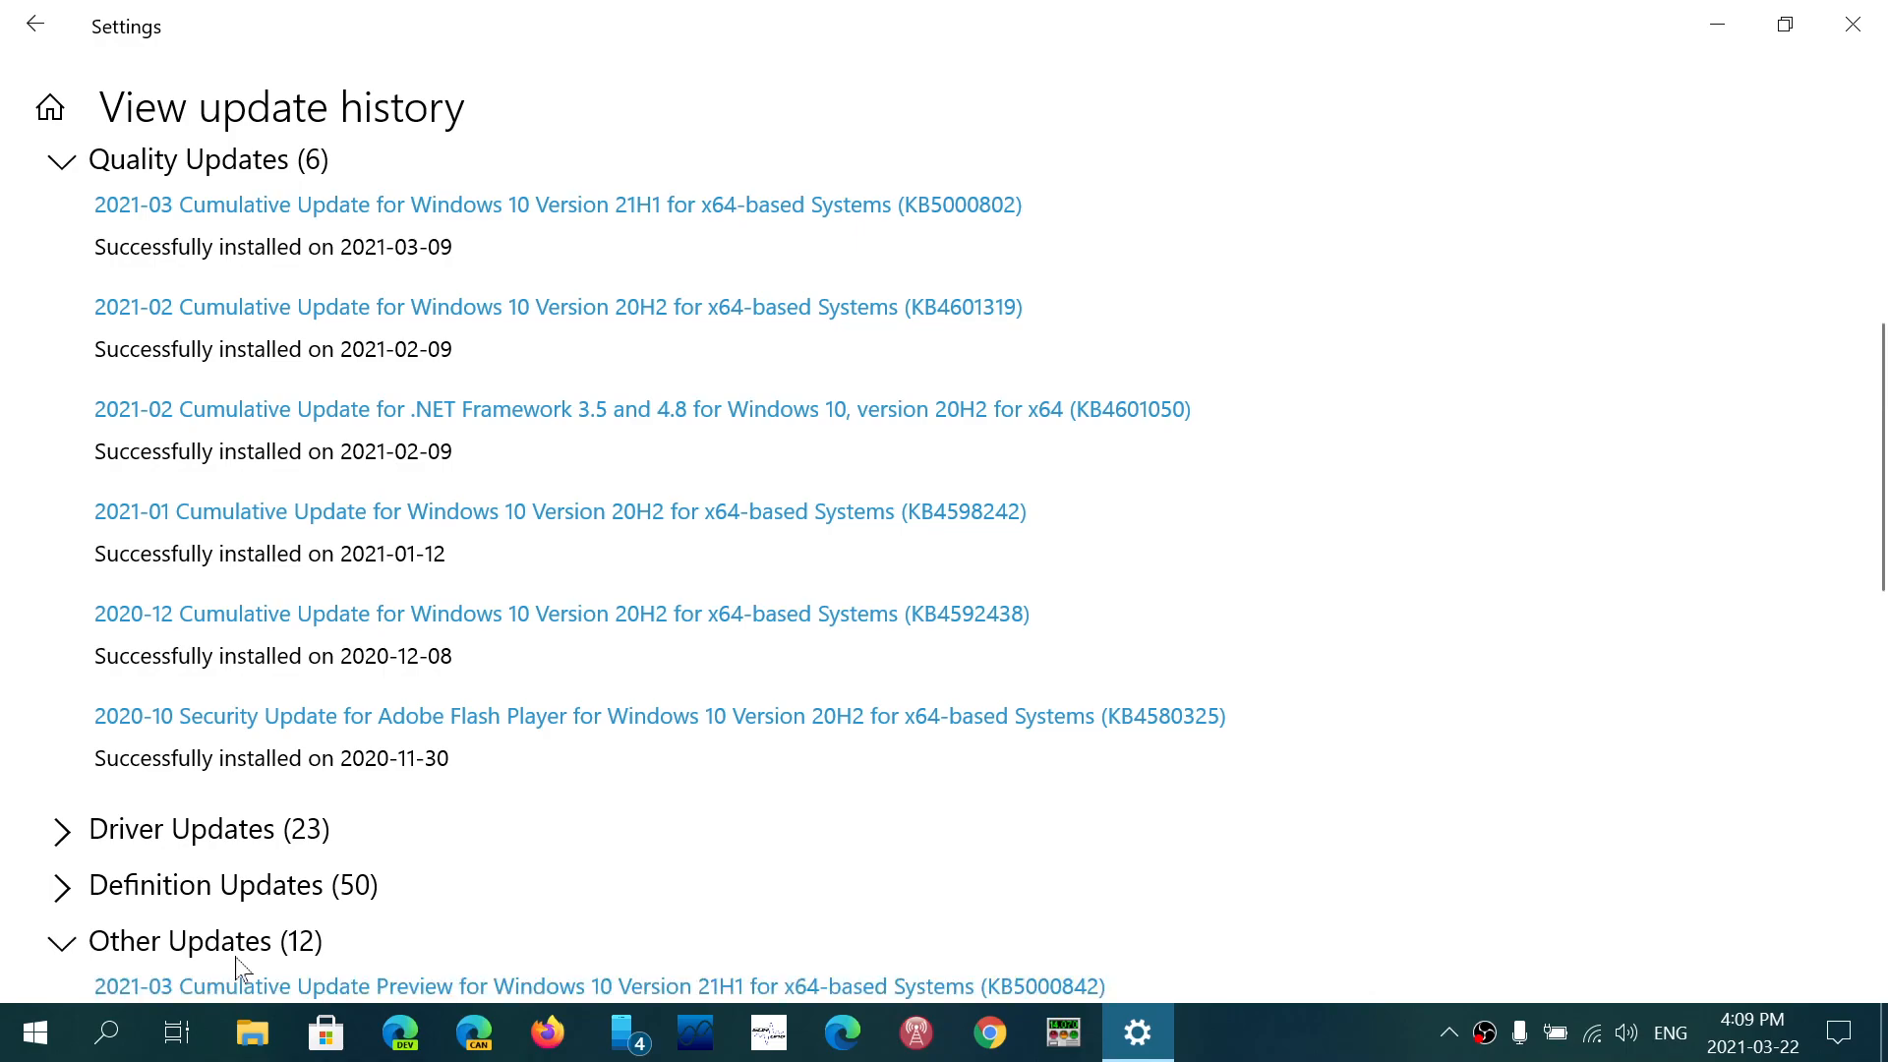
{"action": "scroll", "scroll_direction": "down", "scroll_amount": 3}
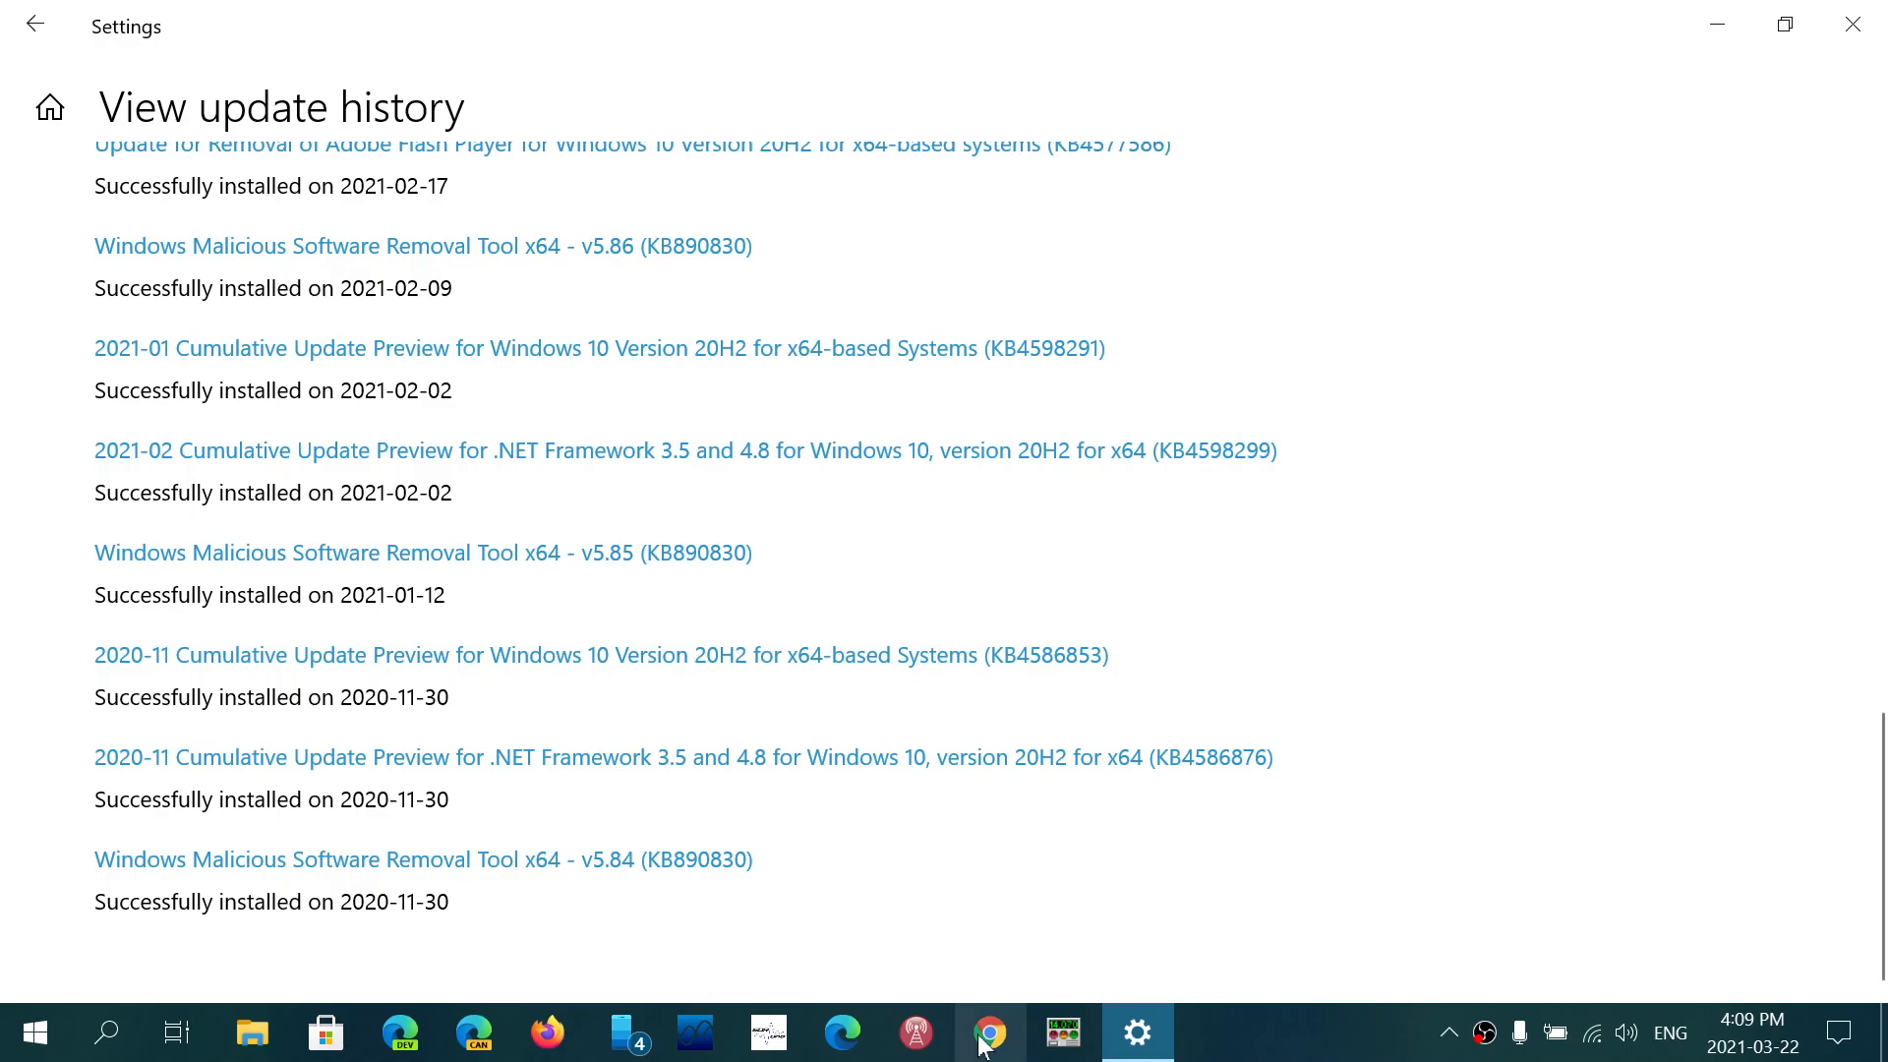
{"action": "scroll", "scroll_direction": "up", "scroll_amount": 3}
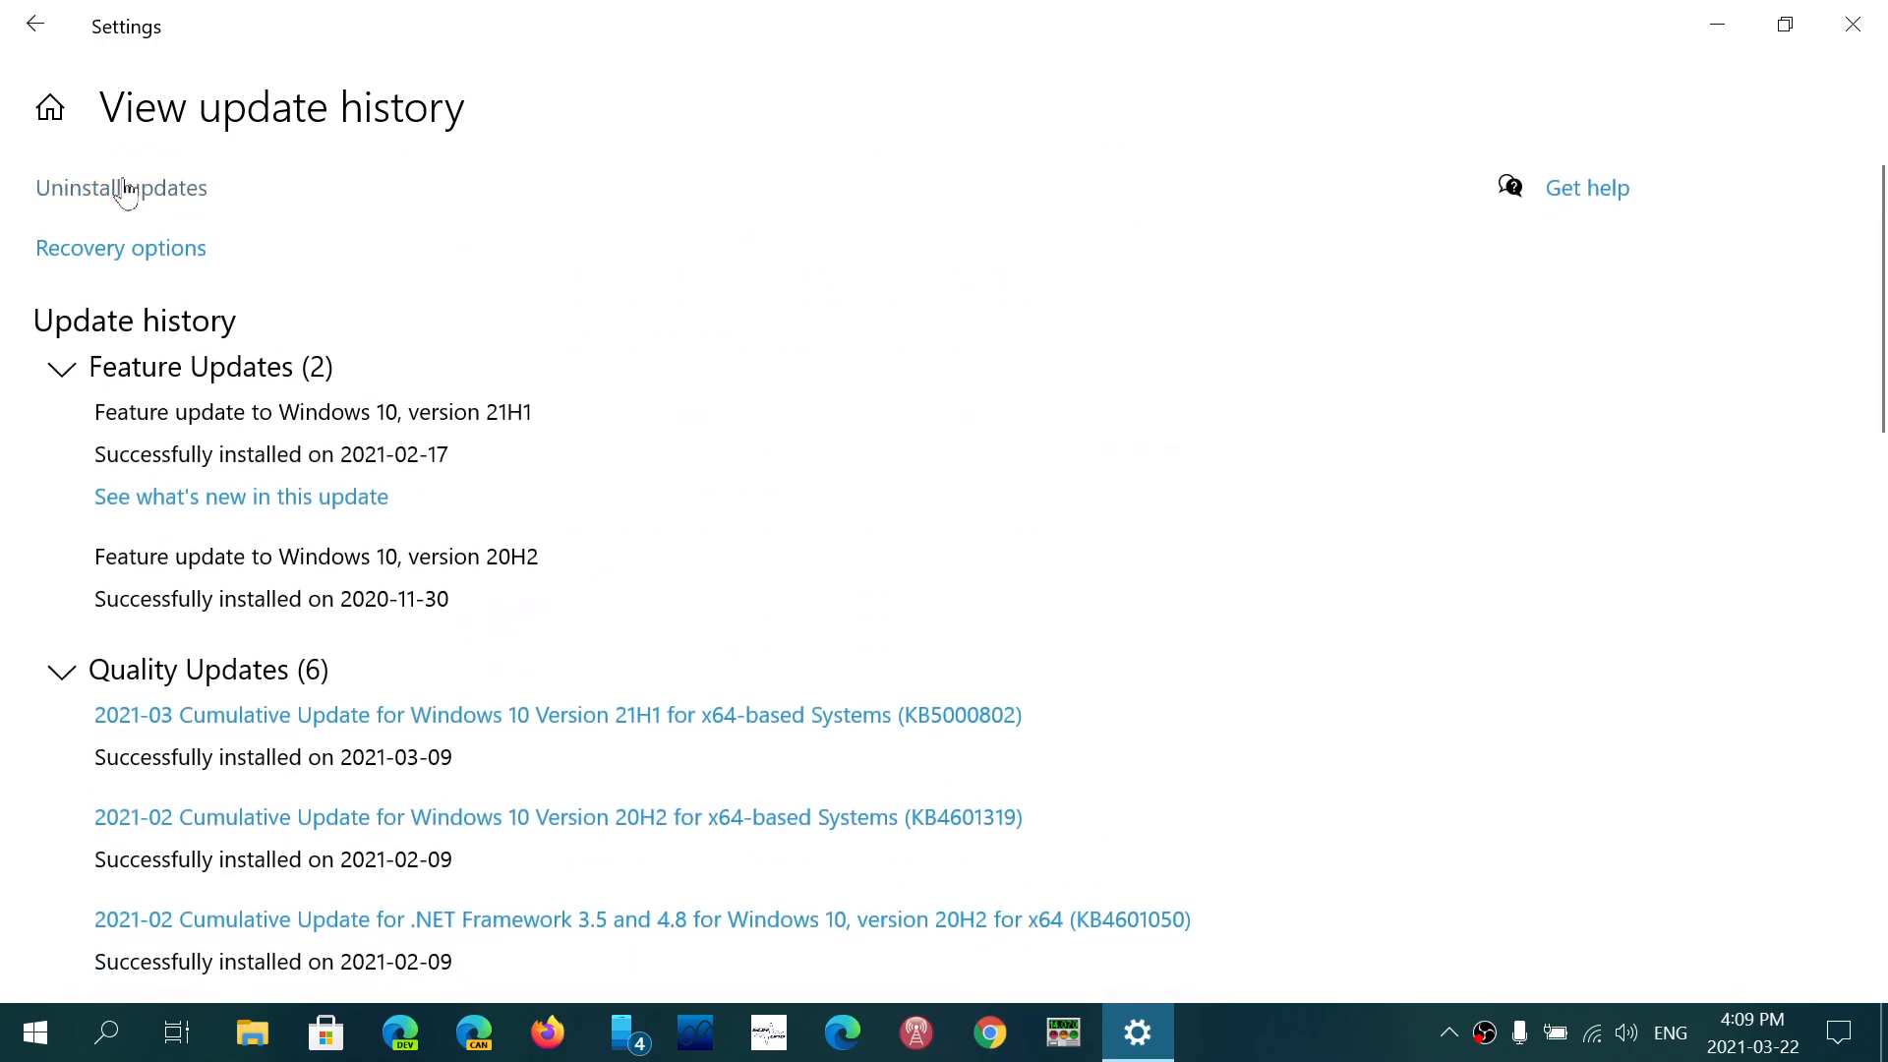
{"action": "left_click", "coordinate": [119, 189]}
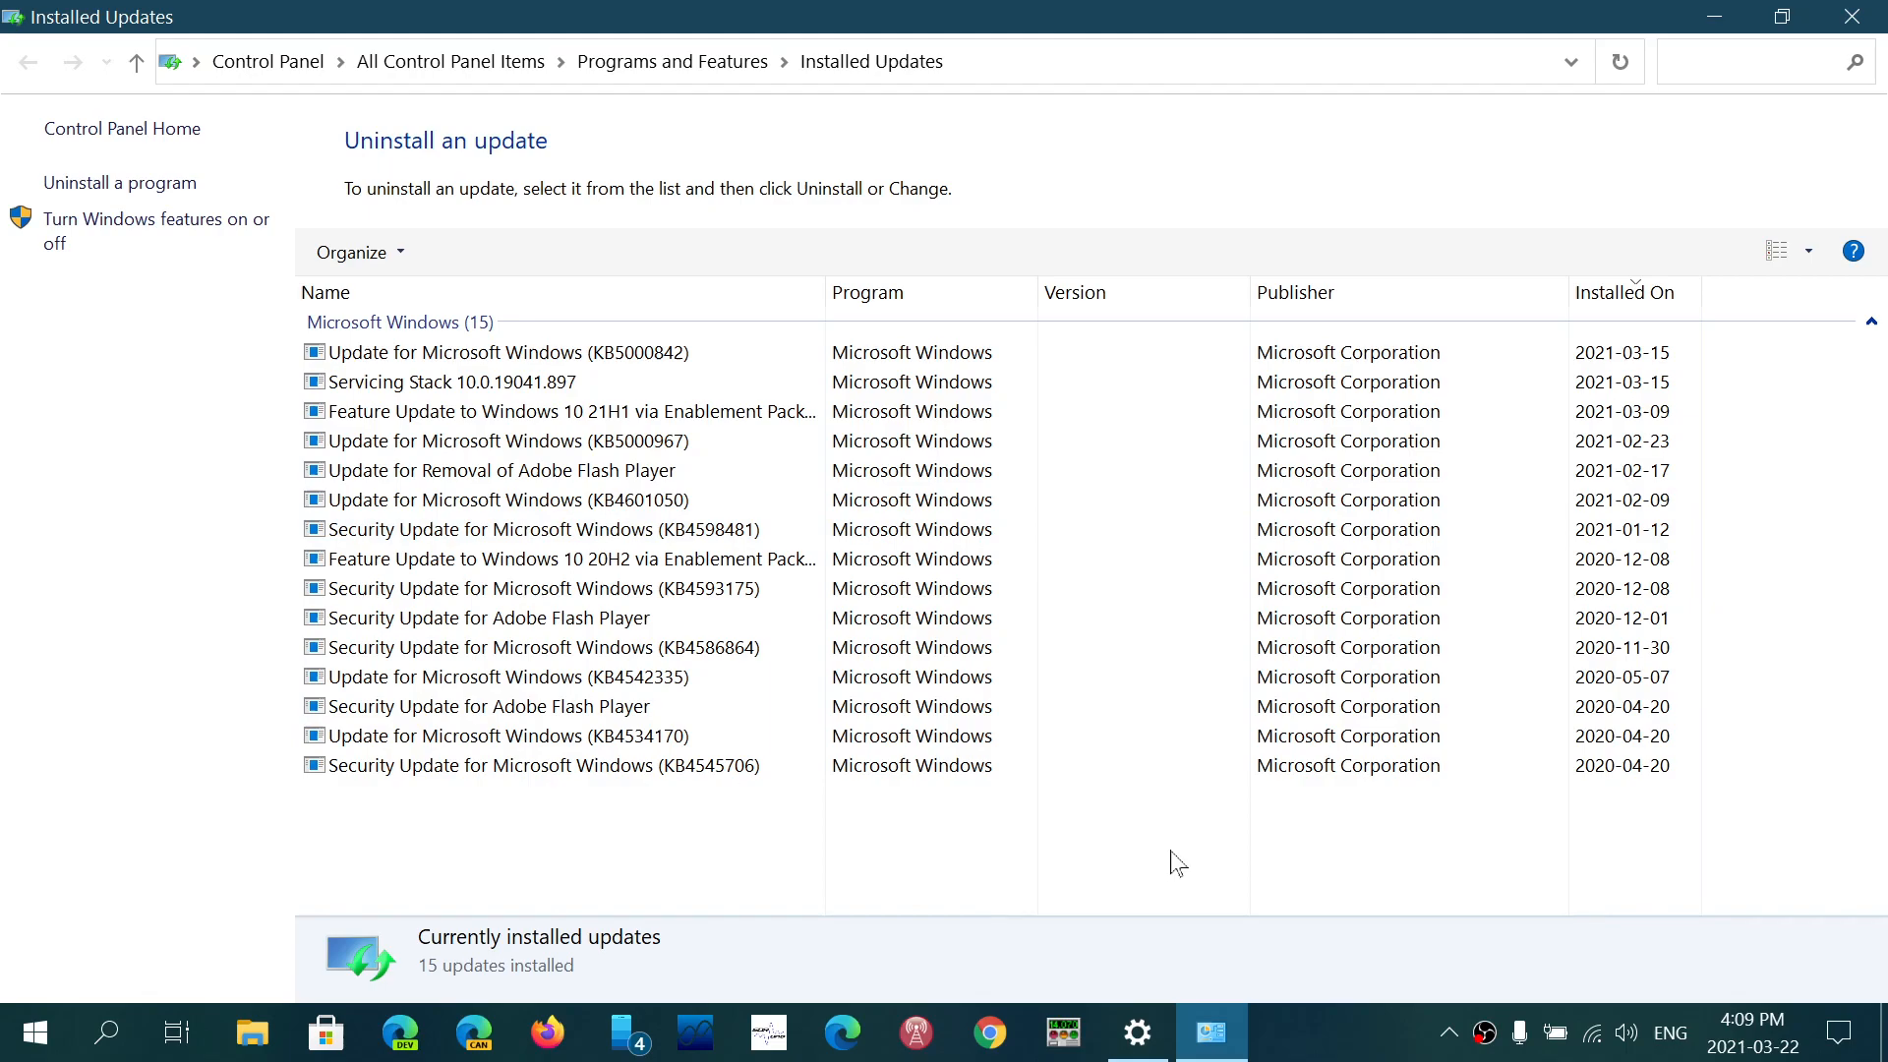
{"action": "mouse_move", "coordinate": [1021, 783]}
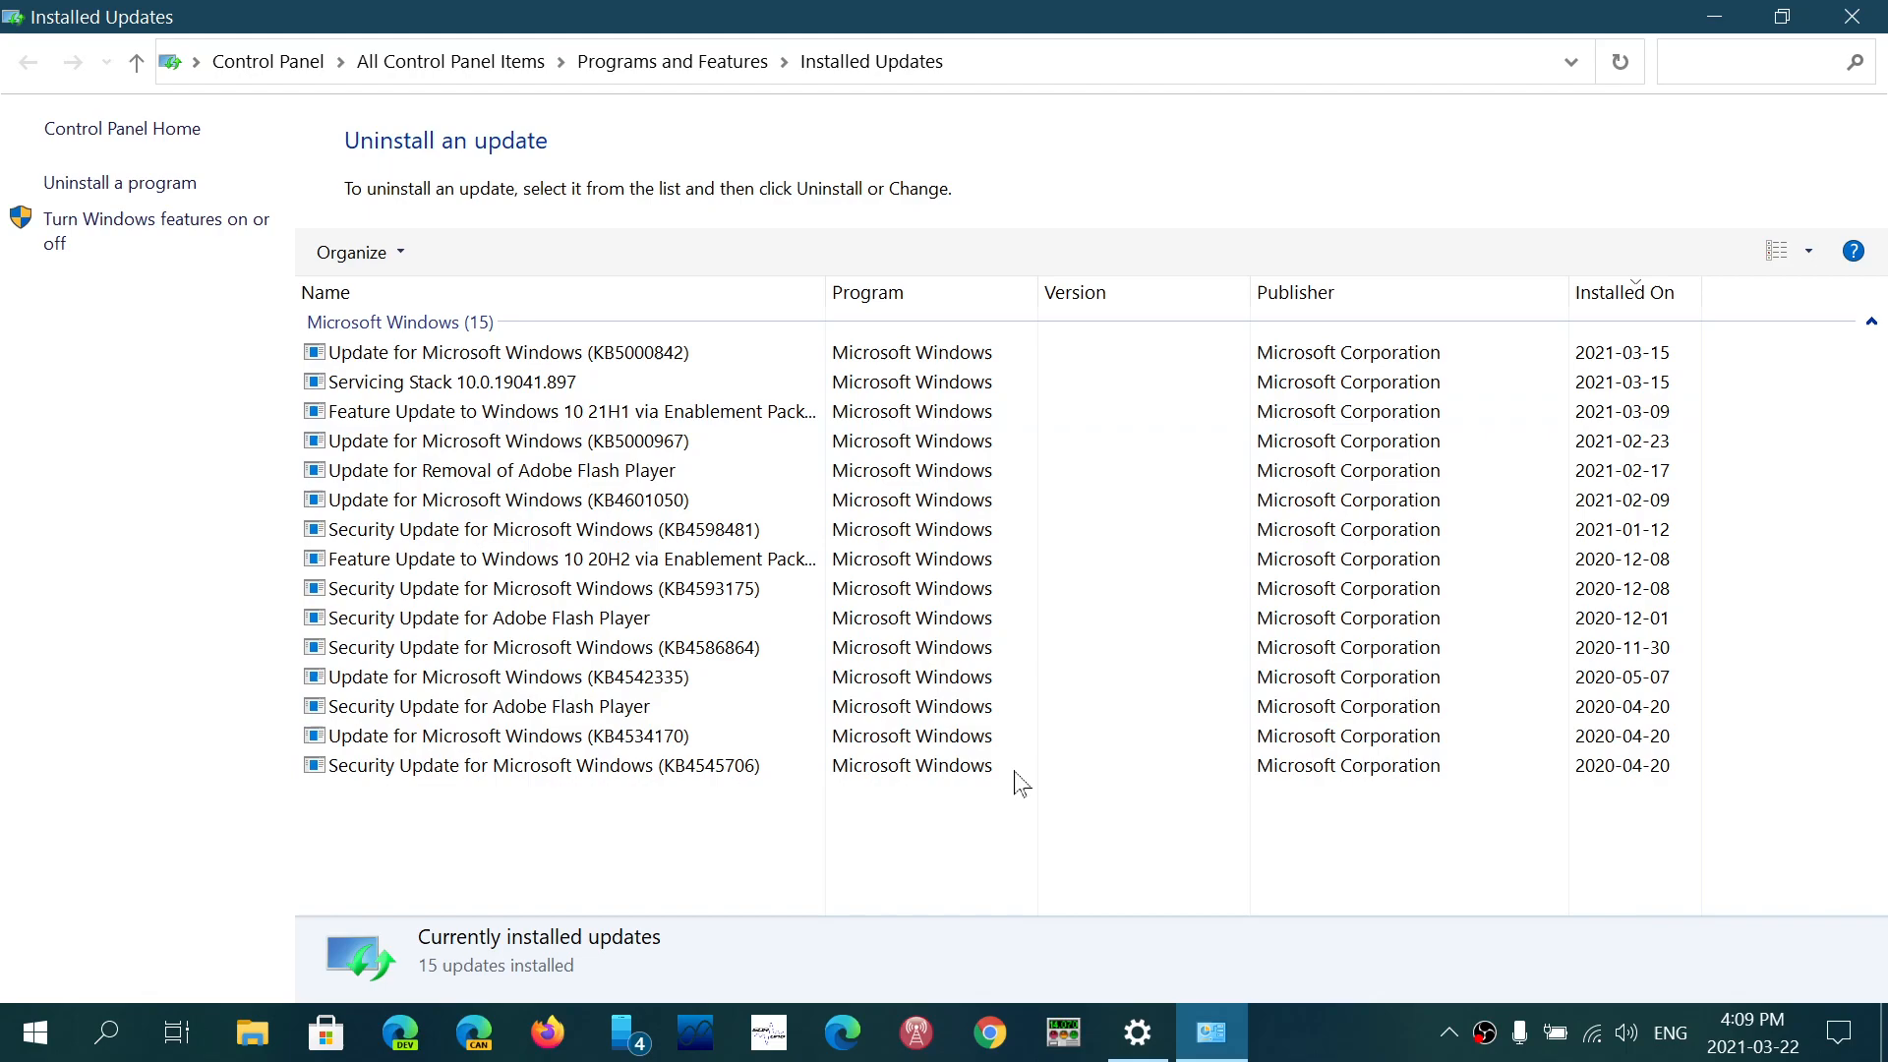
{"action": "mouse_move", "coordinate": [1477, 213]}
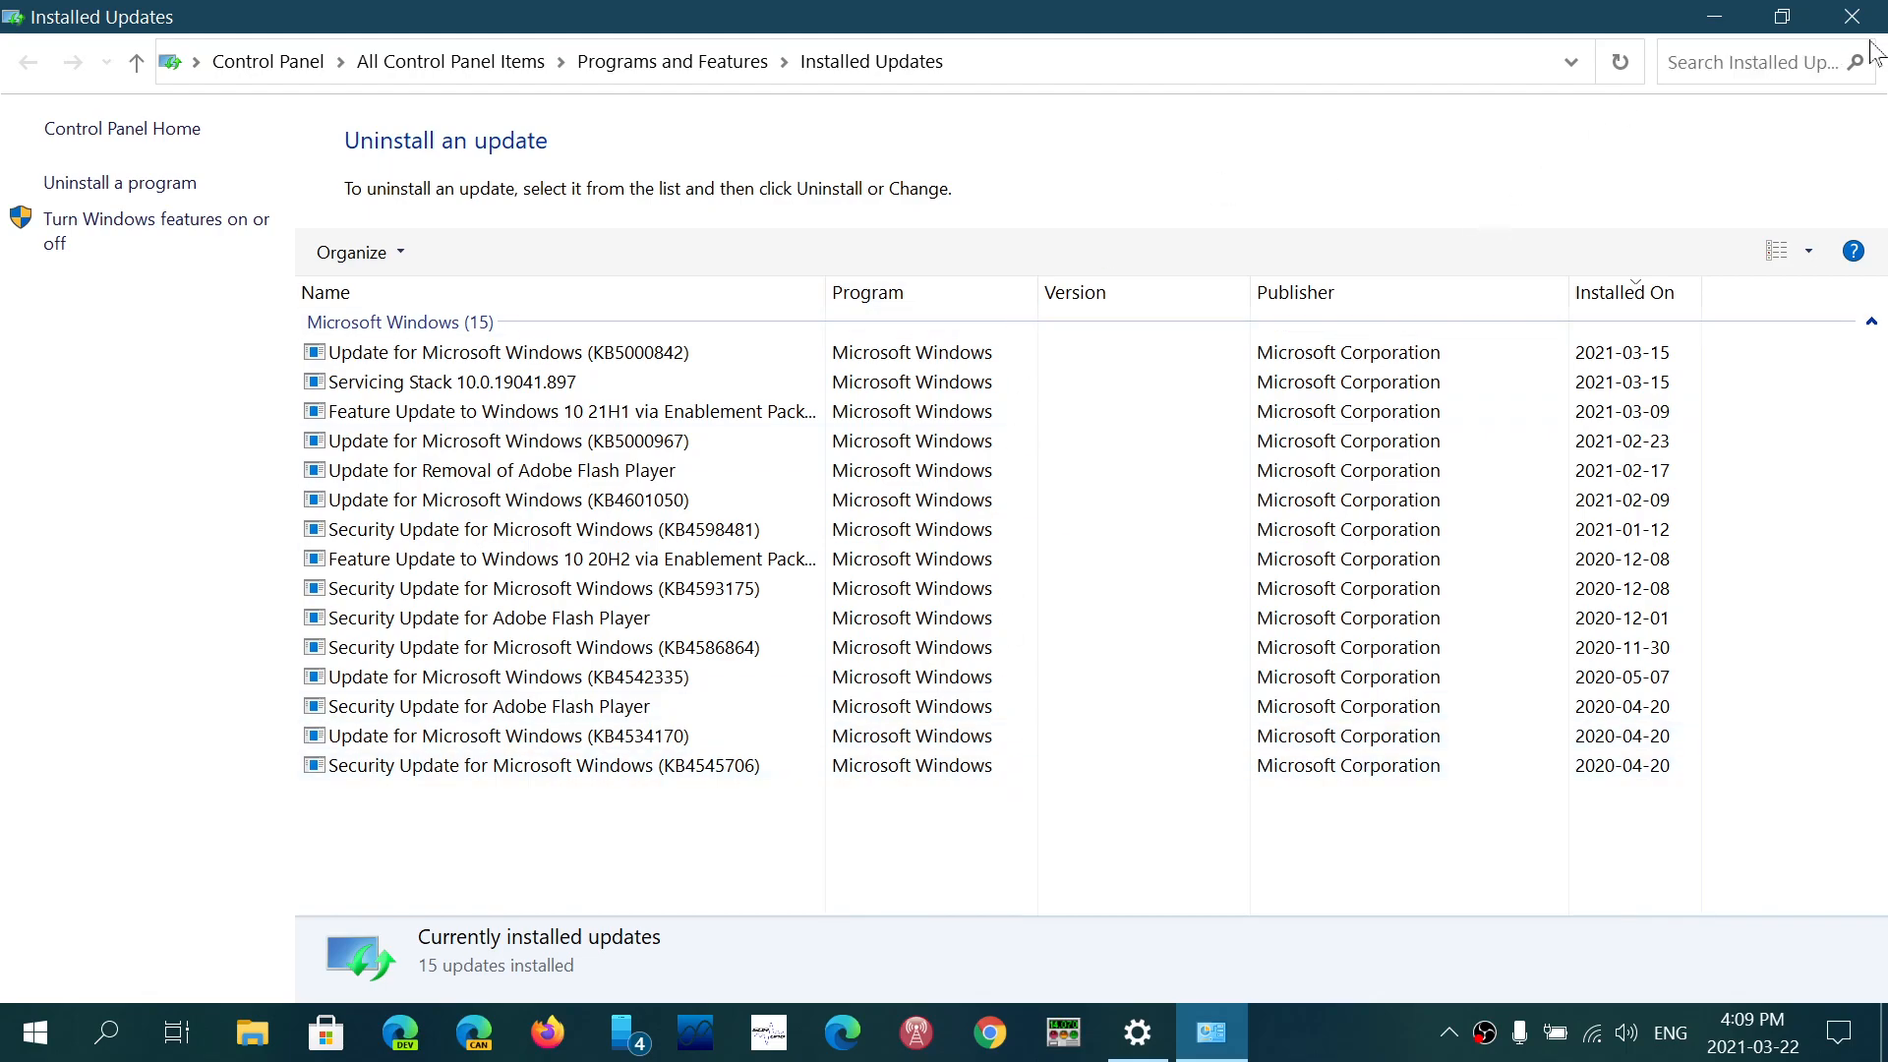
{"action": "mouse_move", "coordinate": [1855, 18]}
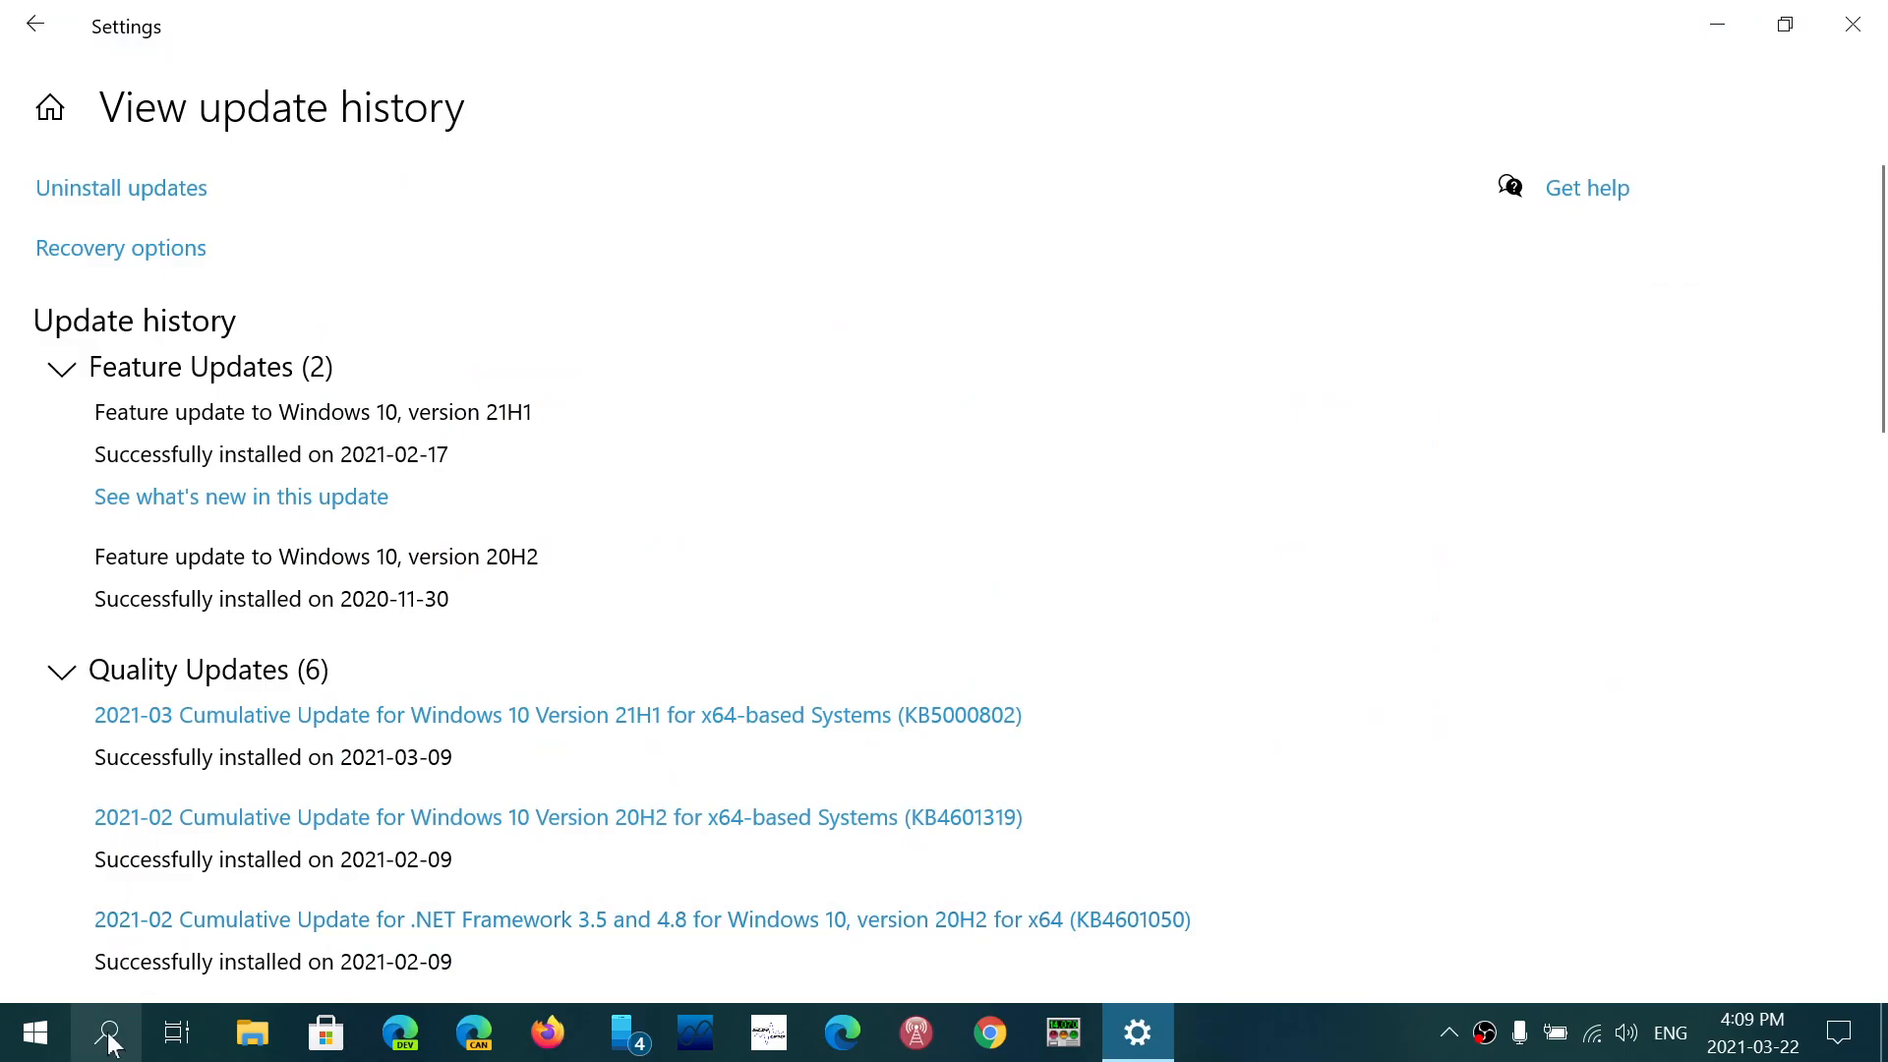
- In Command Prompt, enter 'wusa /uninstall /kb:4598291' unrun, then close the window
{"action": "type", "text": "cmd"}
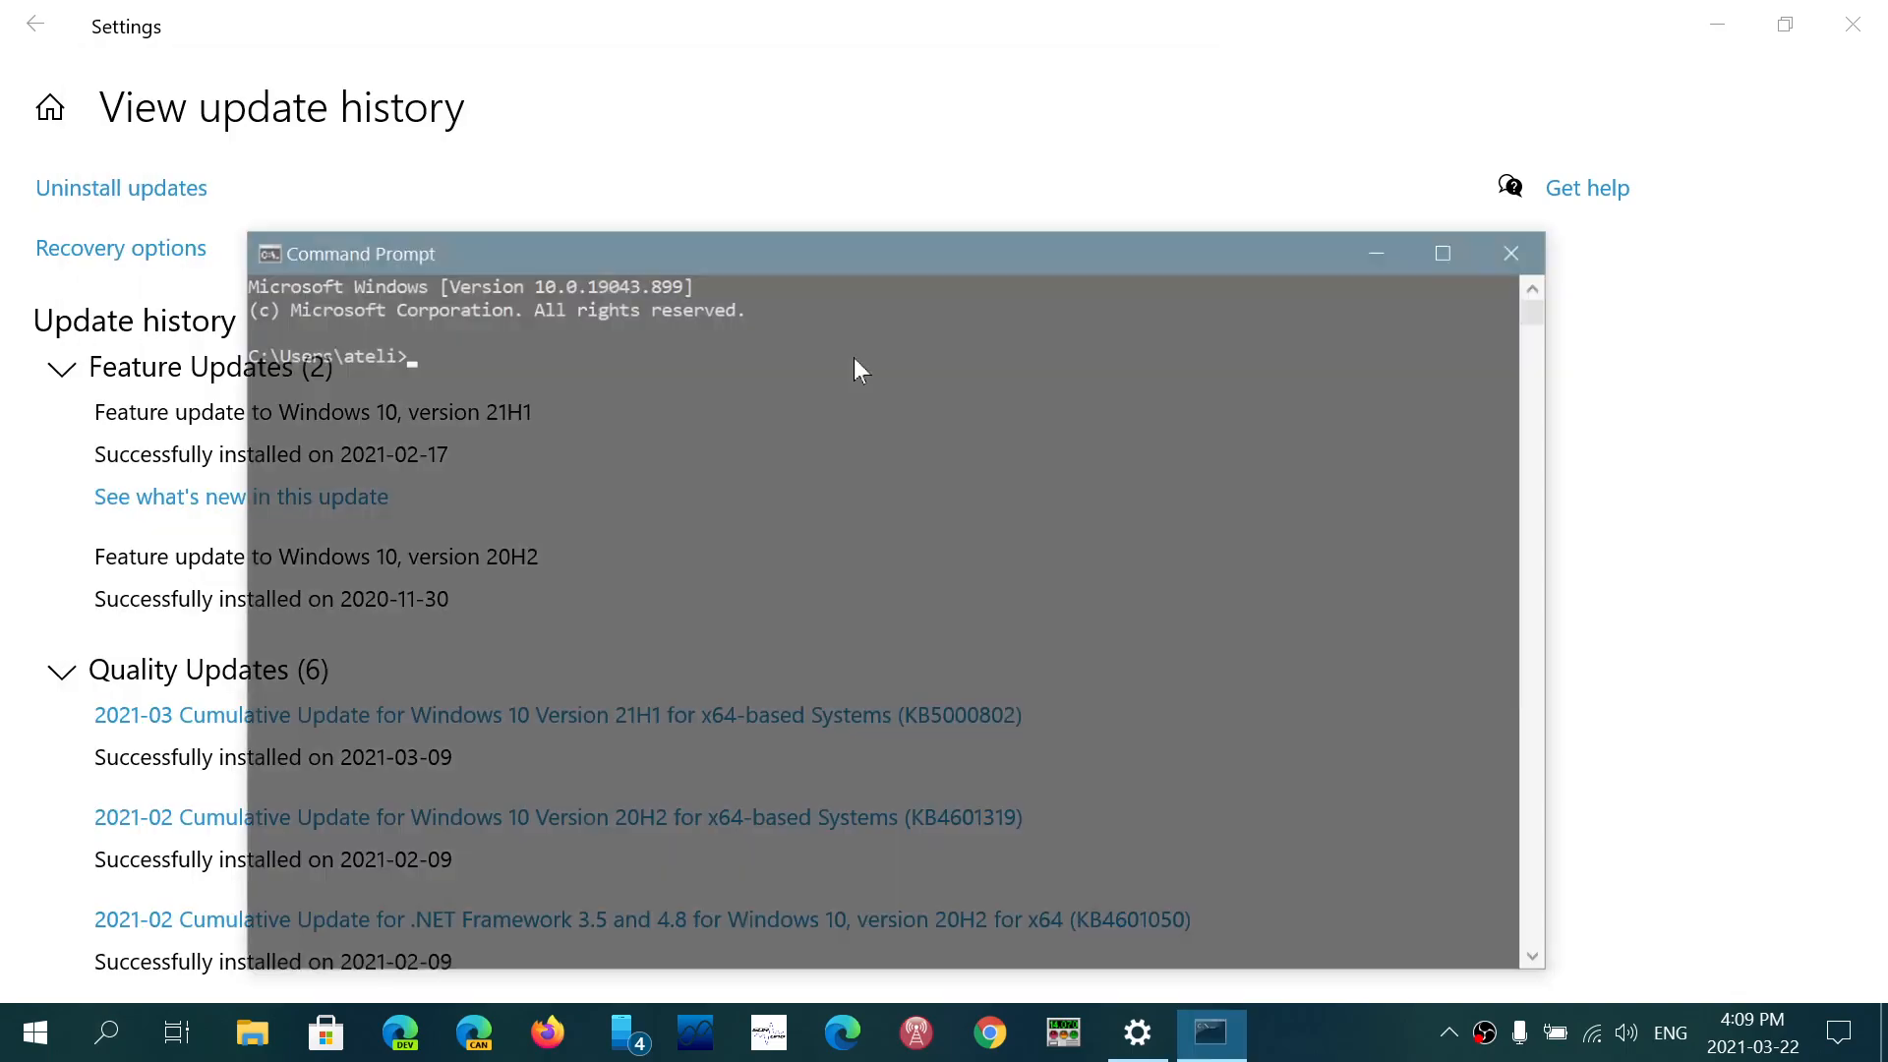
{"action": "left_click", "coordinate": [859, 370]}
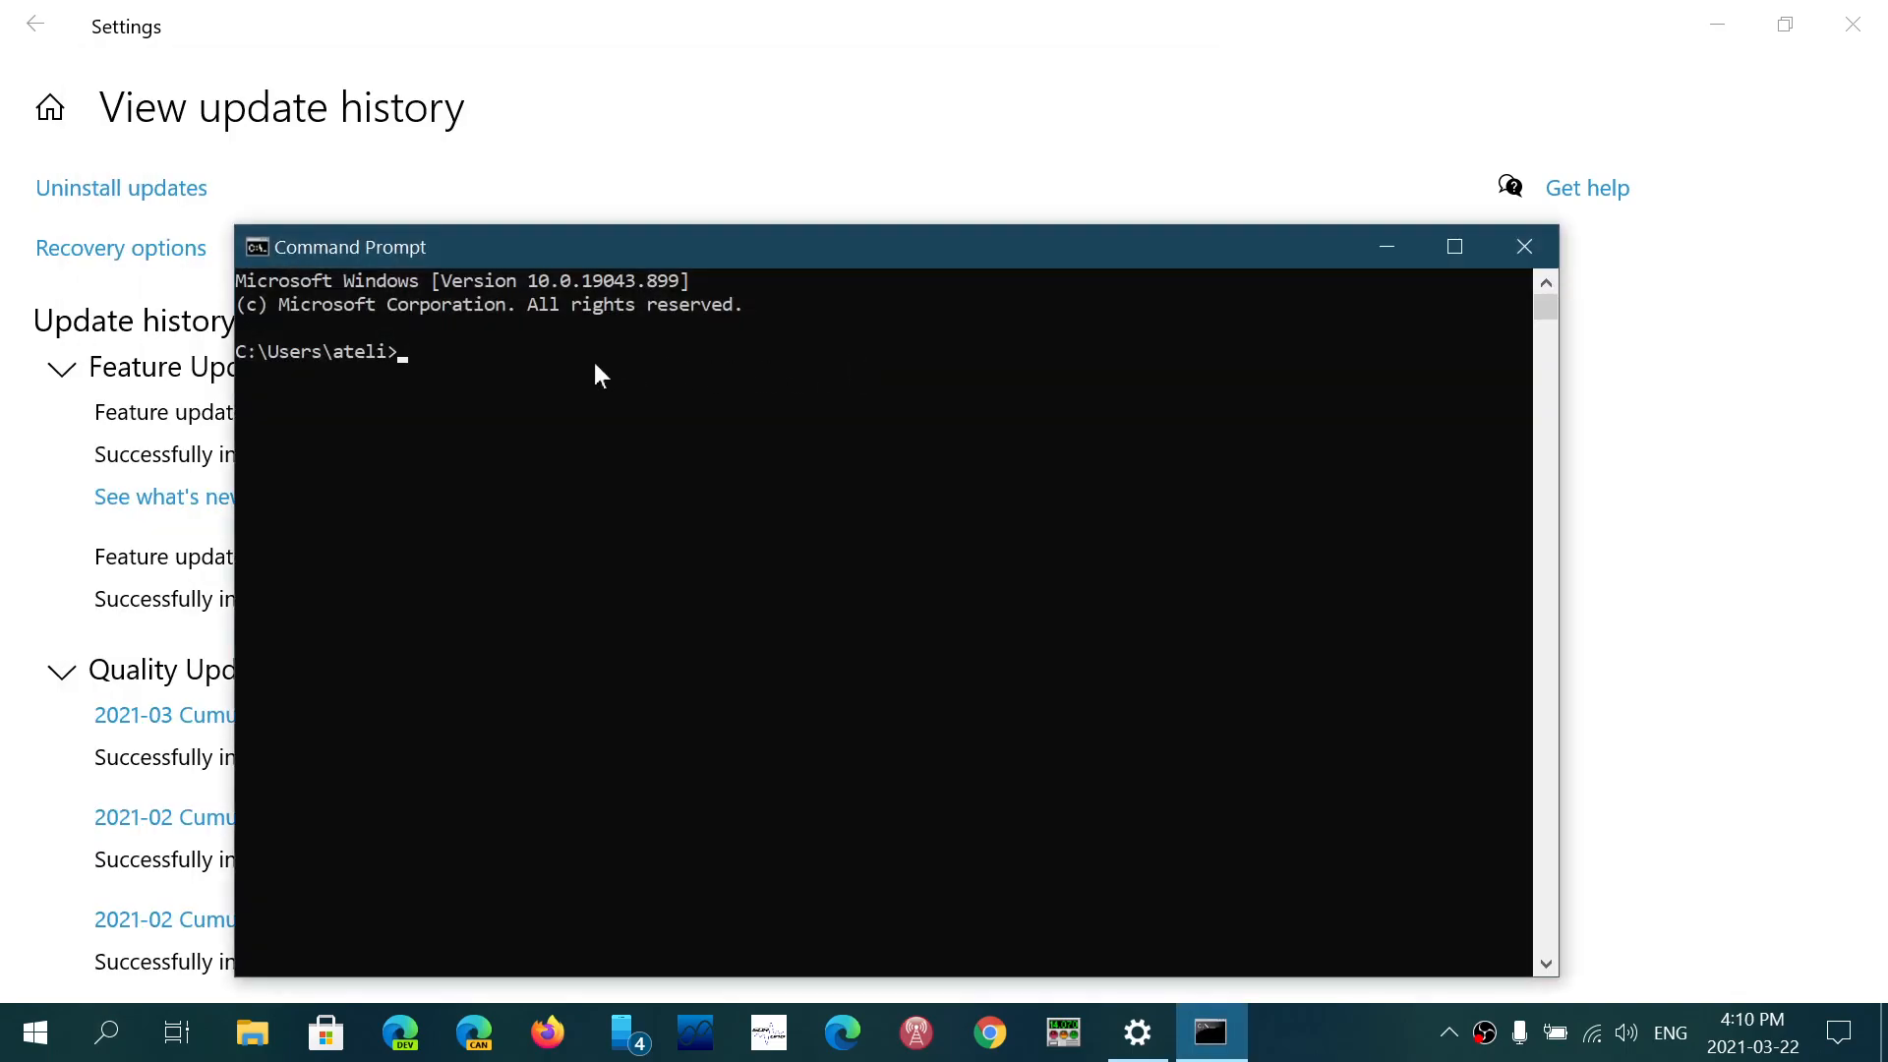
{"action": "type", "text": "wusa /uninstall /kb:4598291"}
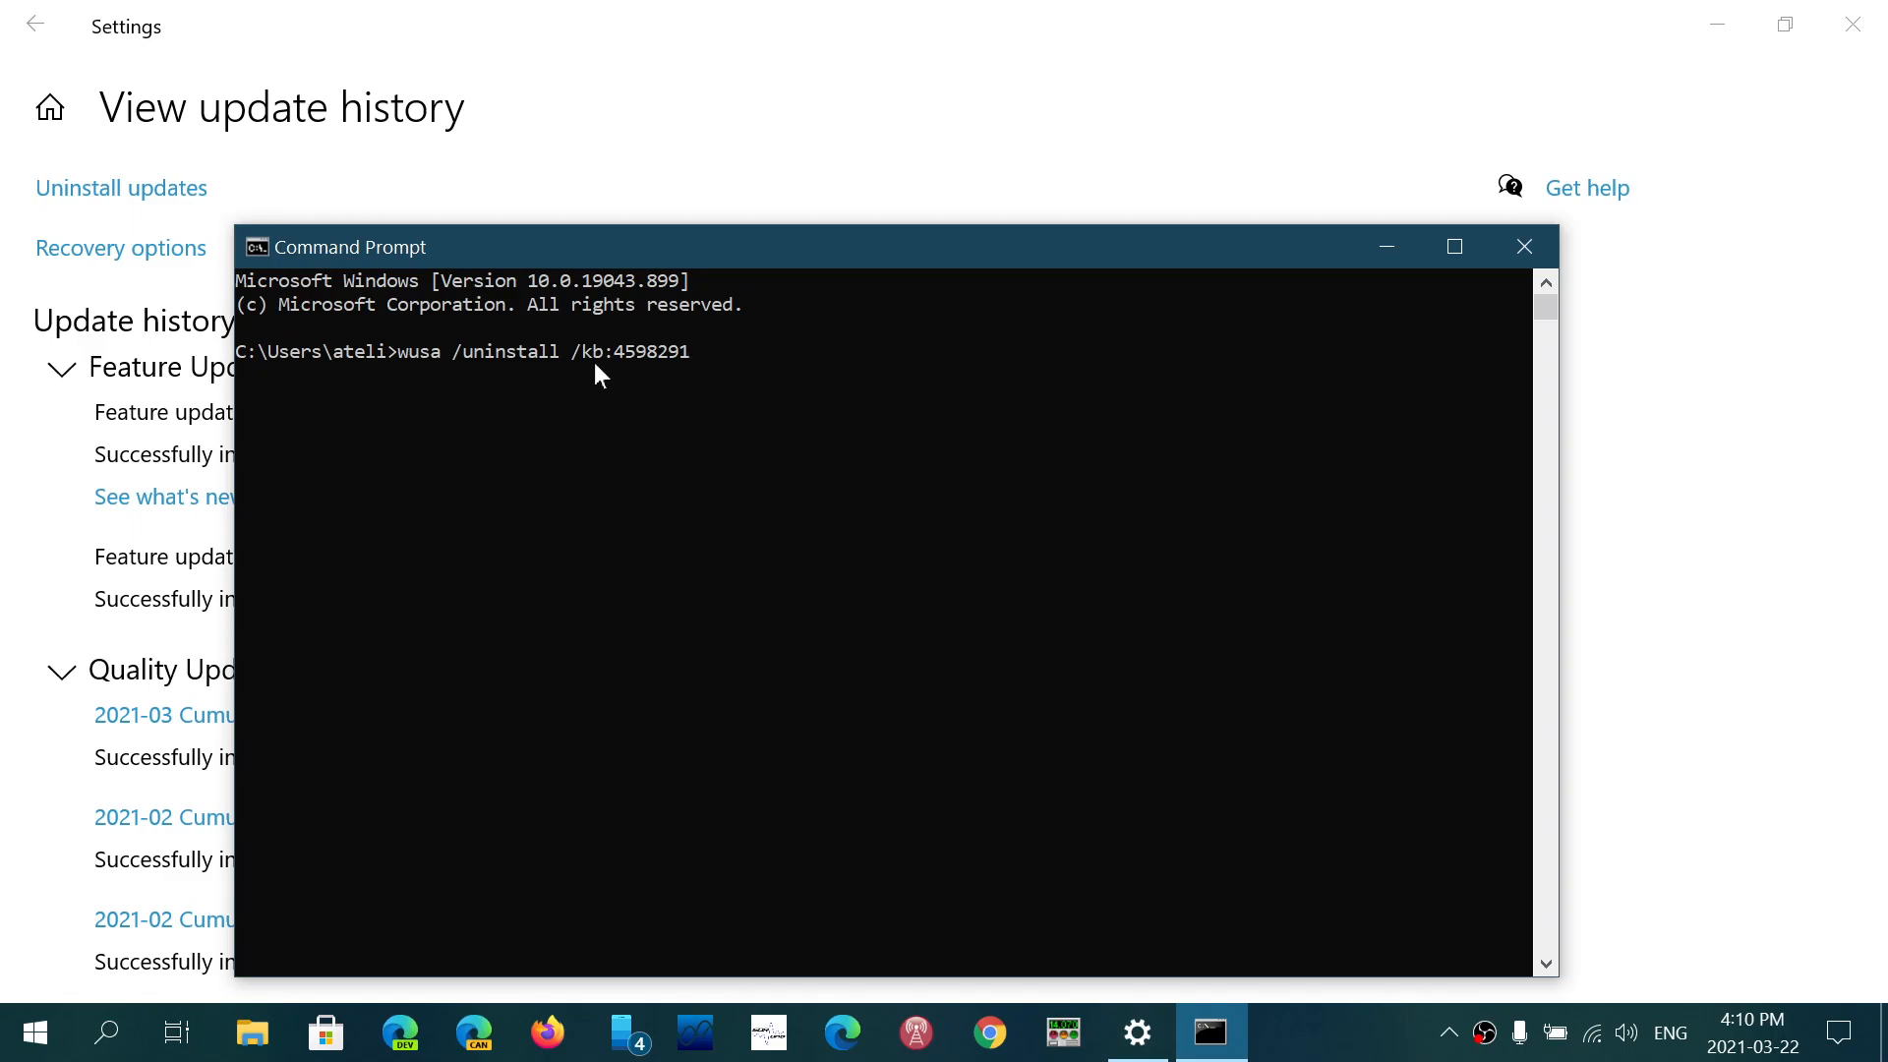
{"action": "mouse_move", "coordinate": [579, 321]}
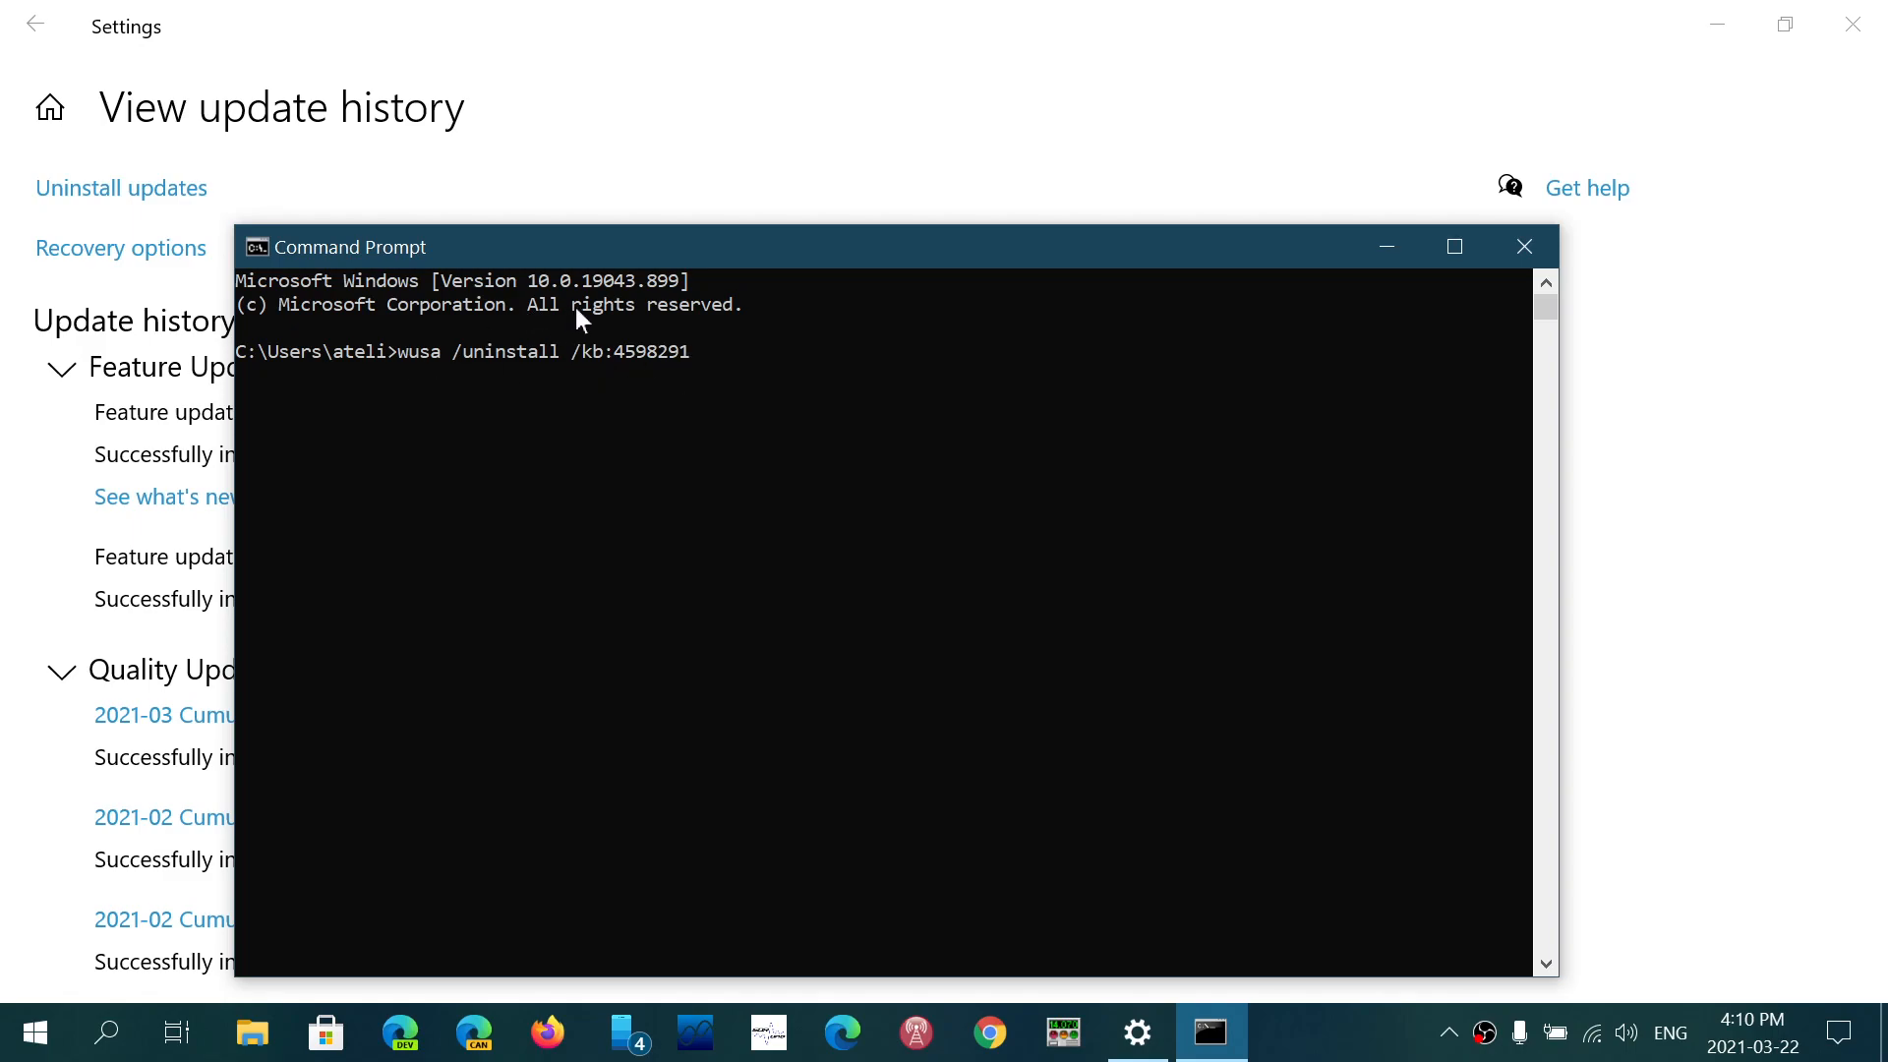
{"action": "mouse_move", "coordinate": [413, 368]}
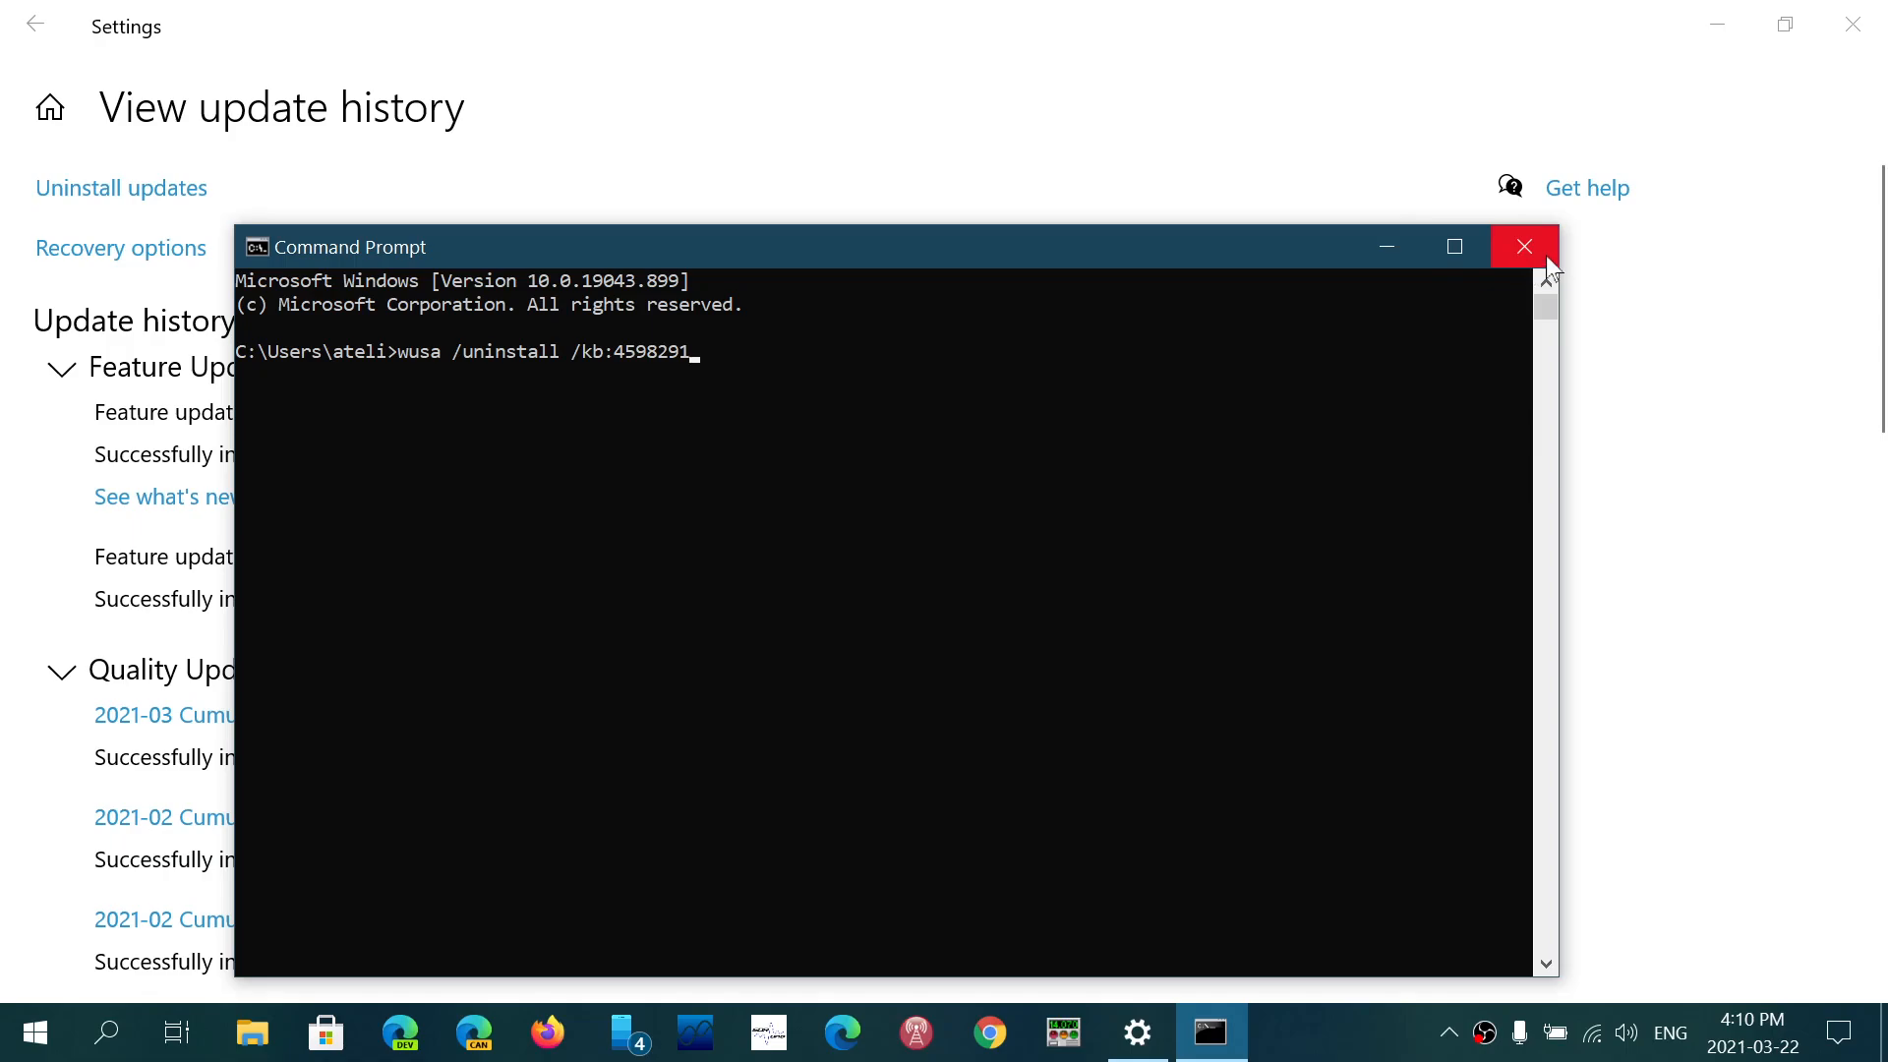
{"action": "left_click", "coordinate": [1522, 246]}
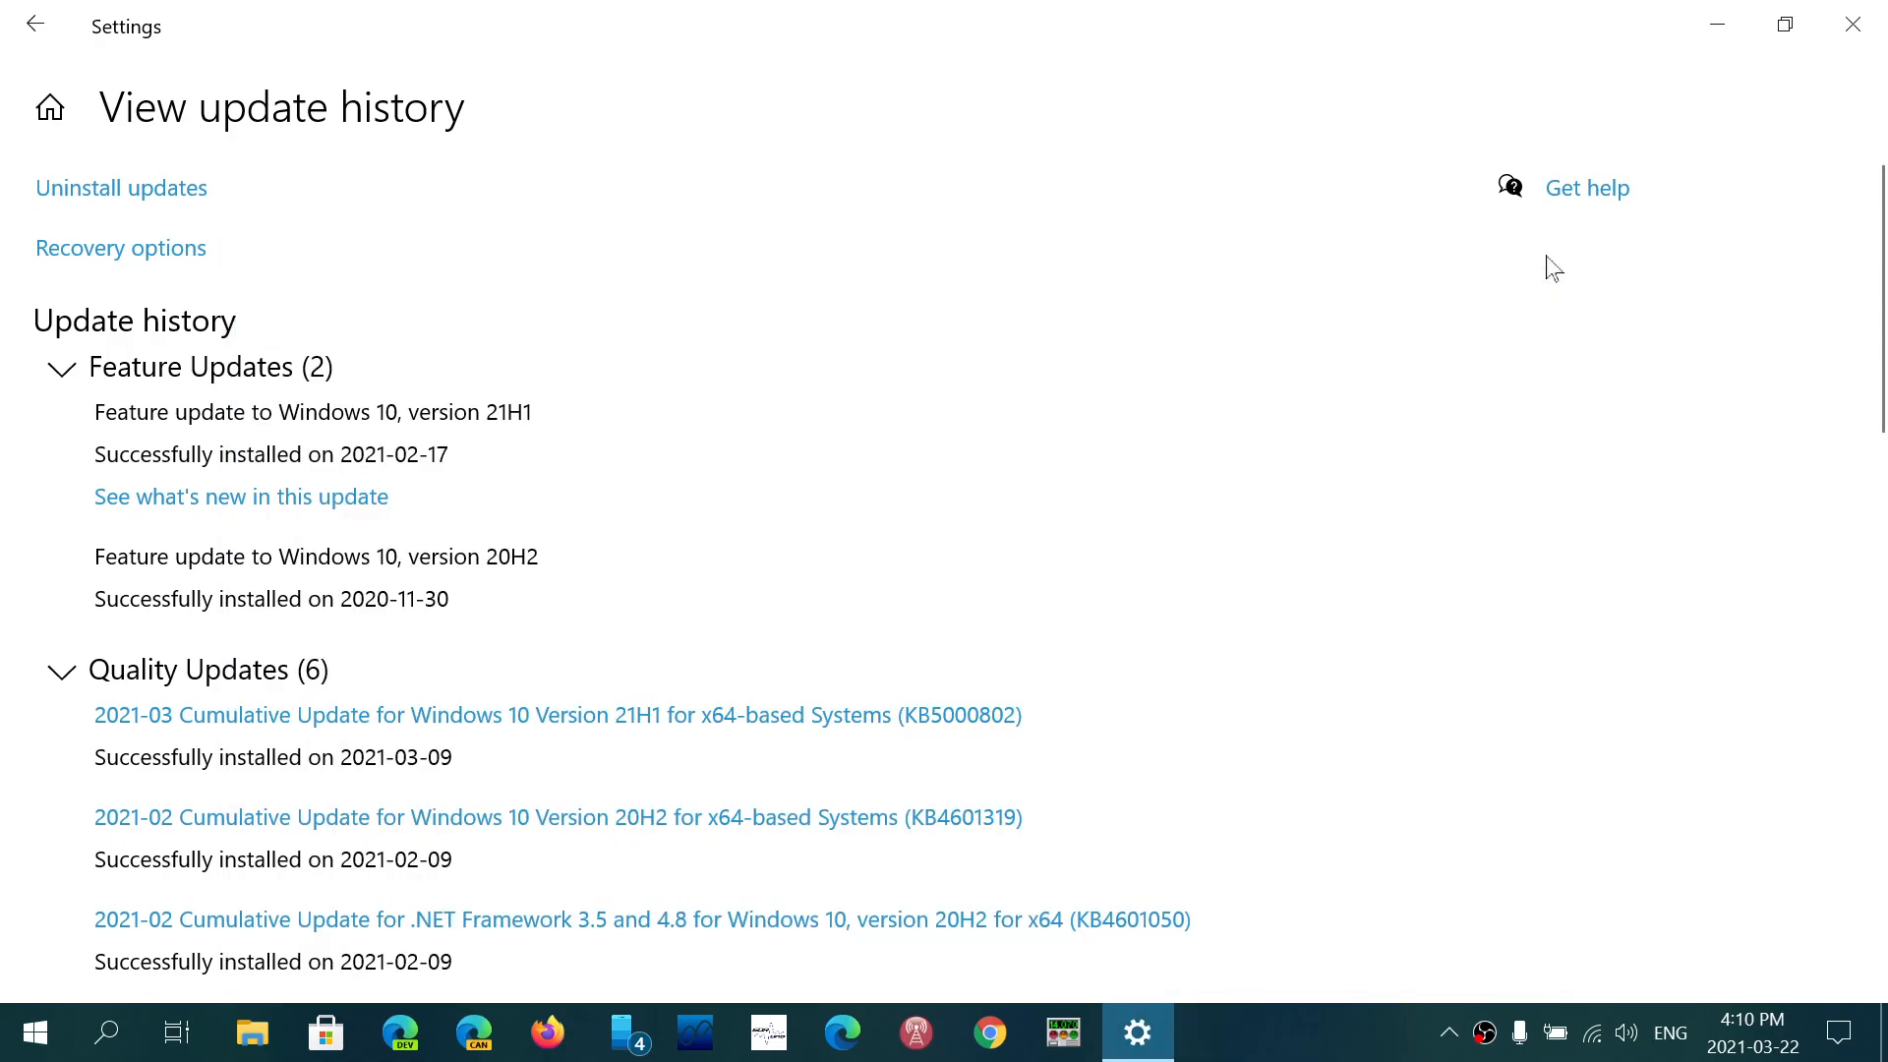